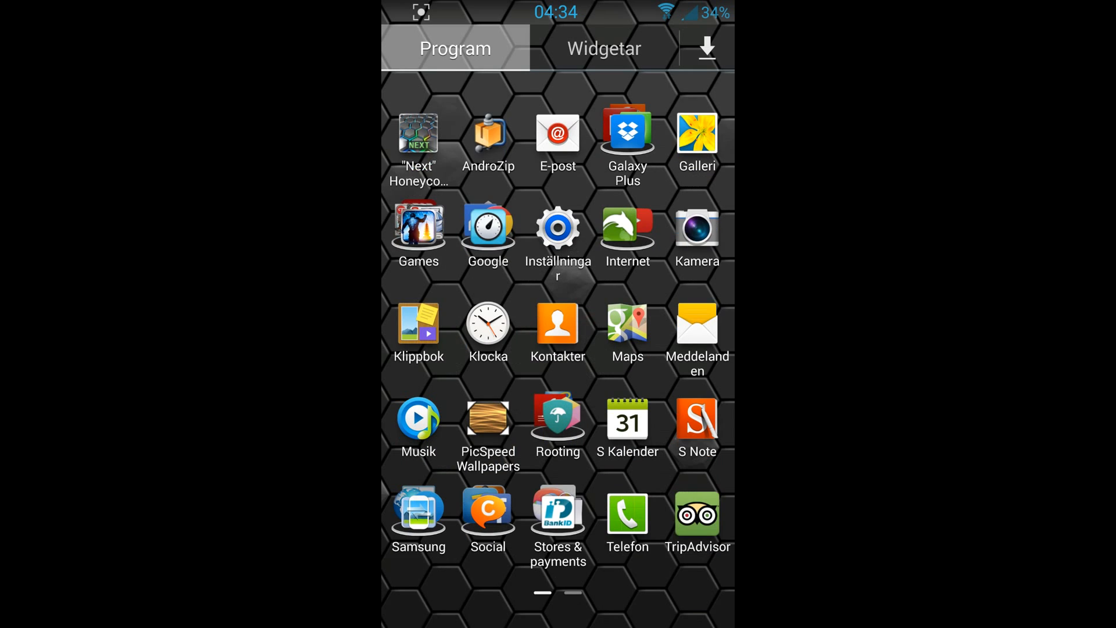
# Open the Rooting folder in the app drawer to show SuperSU, Titanium Backup and Xposed Installer.
pyautogui.hscroll(-3)
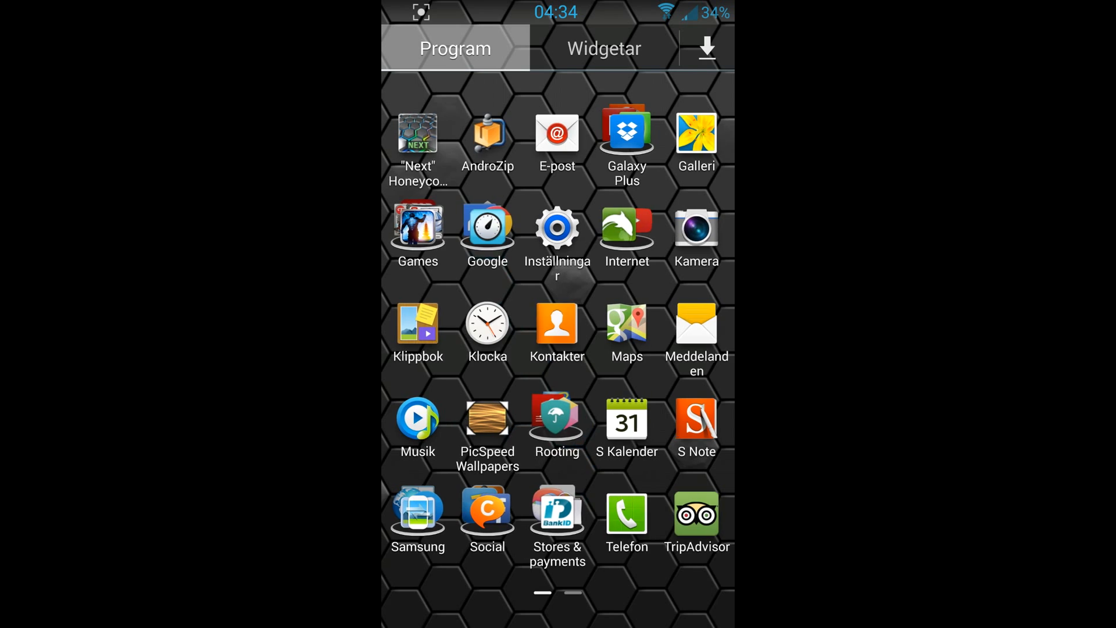
pyautogui.click(556, 419)
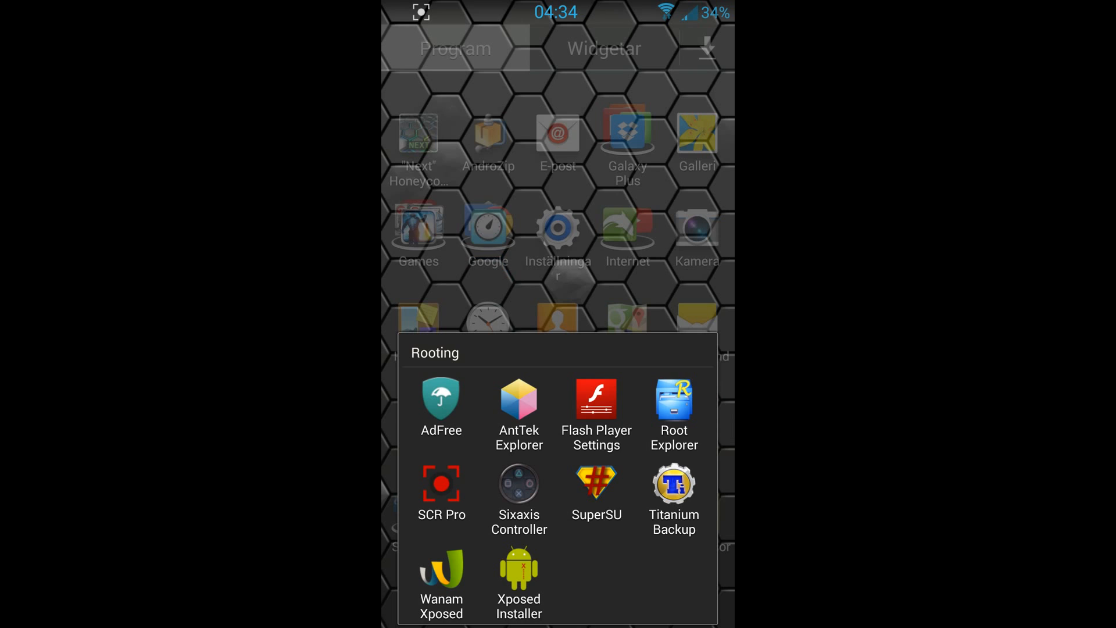
pyautogui.click(443, 573)
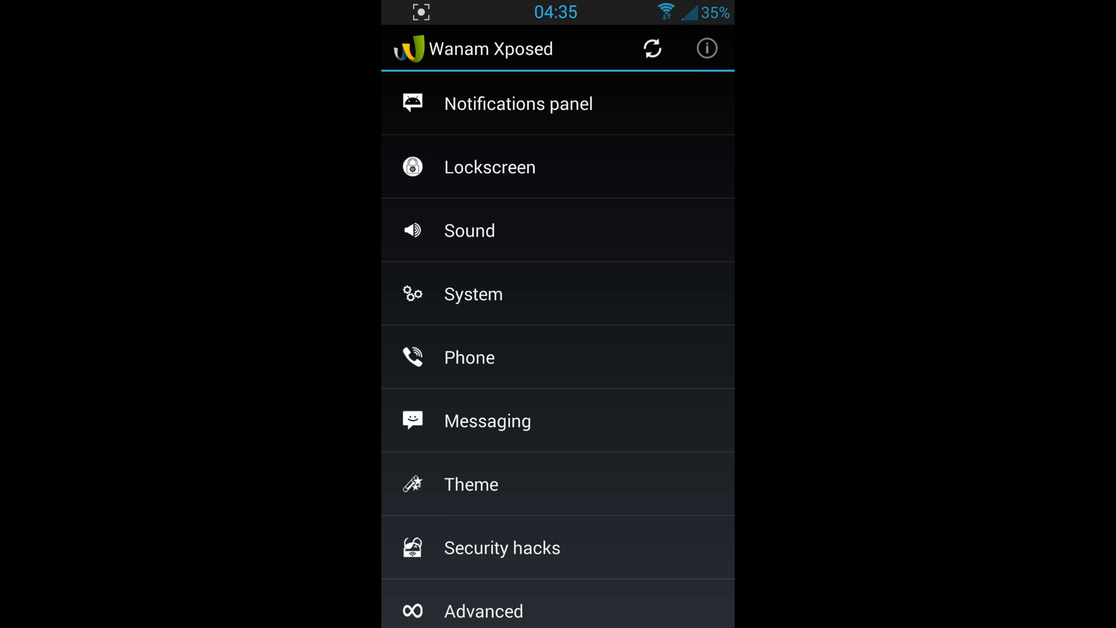
# Scroll the Wanam Xposed menu and open Notifications panel, with typeface, clock, date and battery options.
pyautogui.scroll(-3)
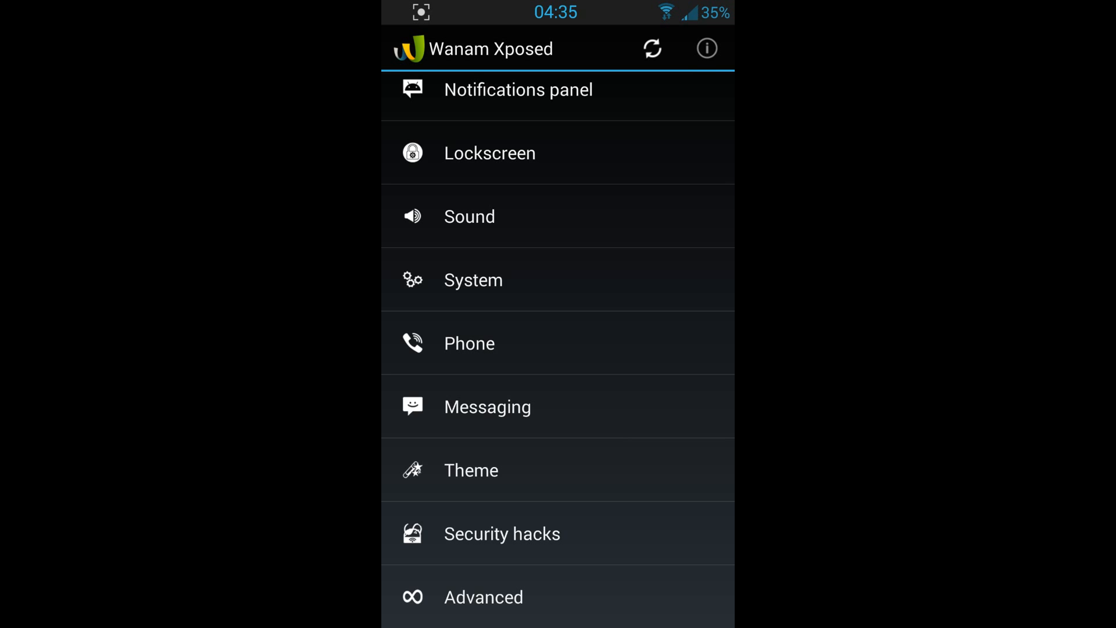
pyautogui.click(518, 89)
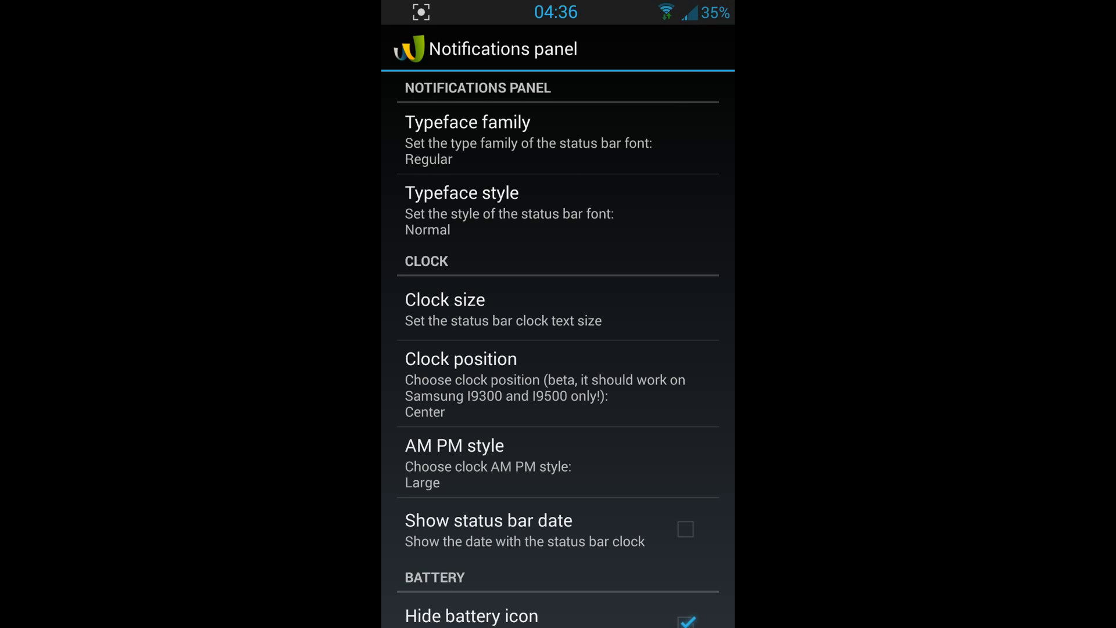
pyautogui.scroll(-3)
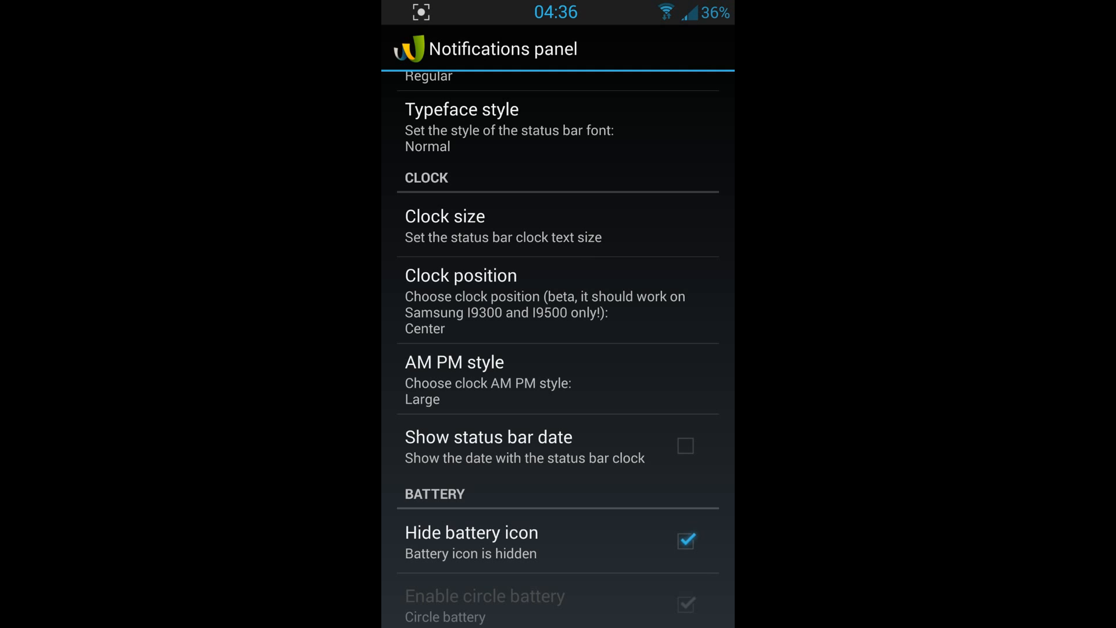
pyautogui.scroll(-3)
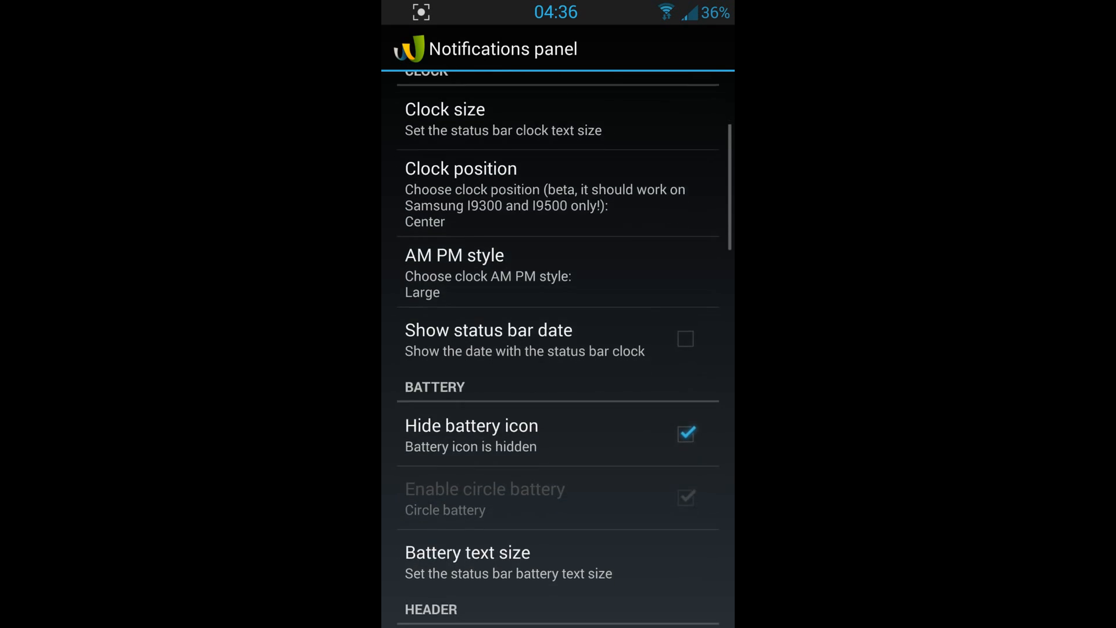
pyautogui.scroll(-3)
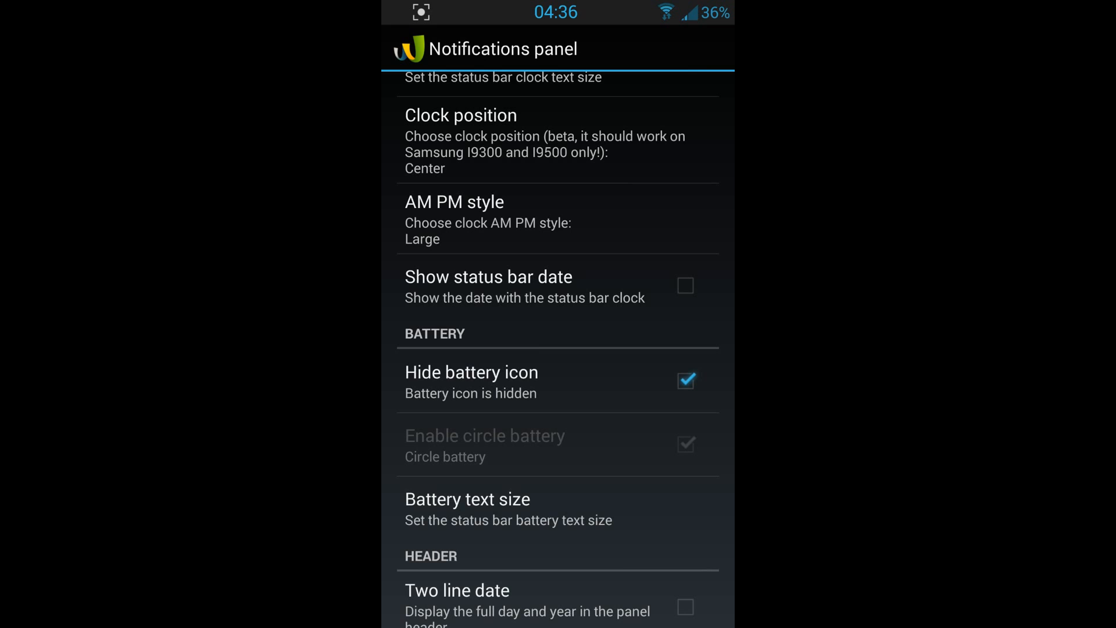
pyautogui.scroll(-3)
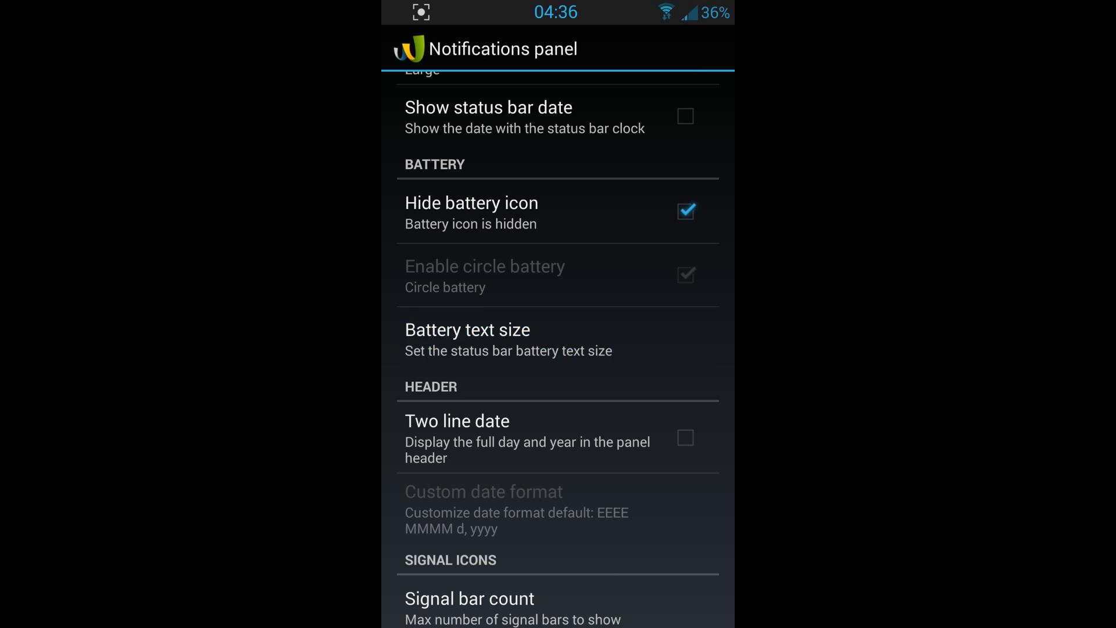
pyautogui.click(467, 329)
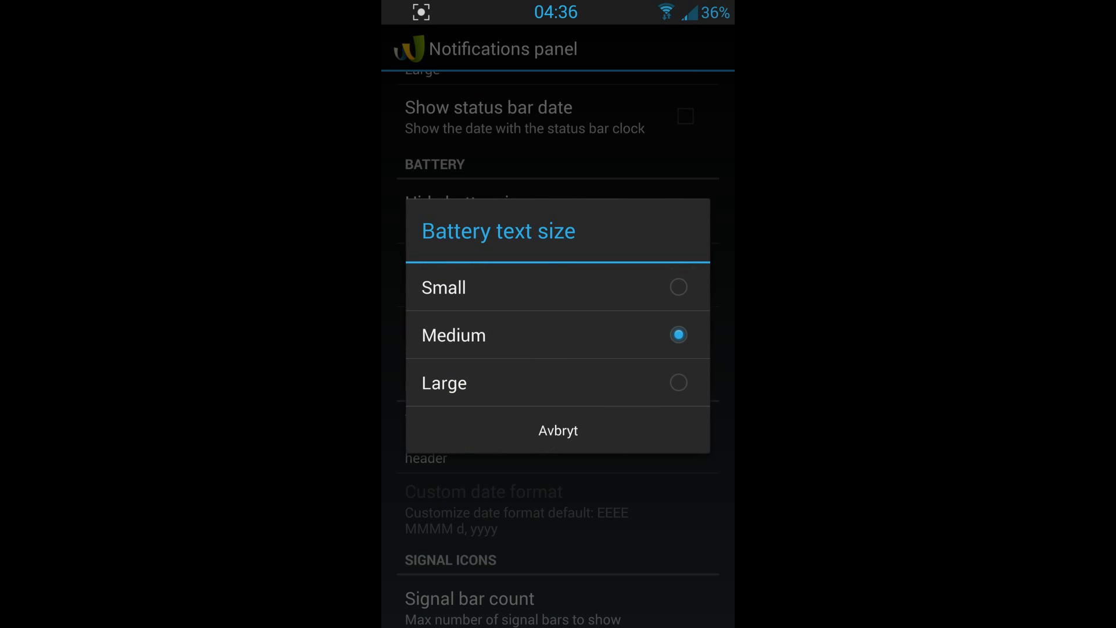
pyautogui.click(558, 431)
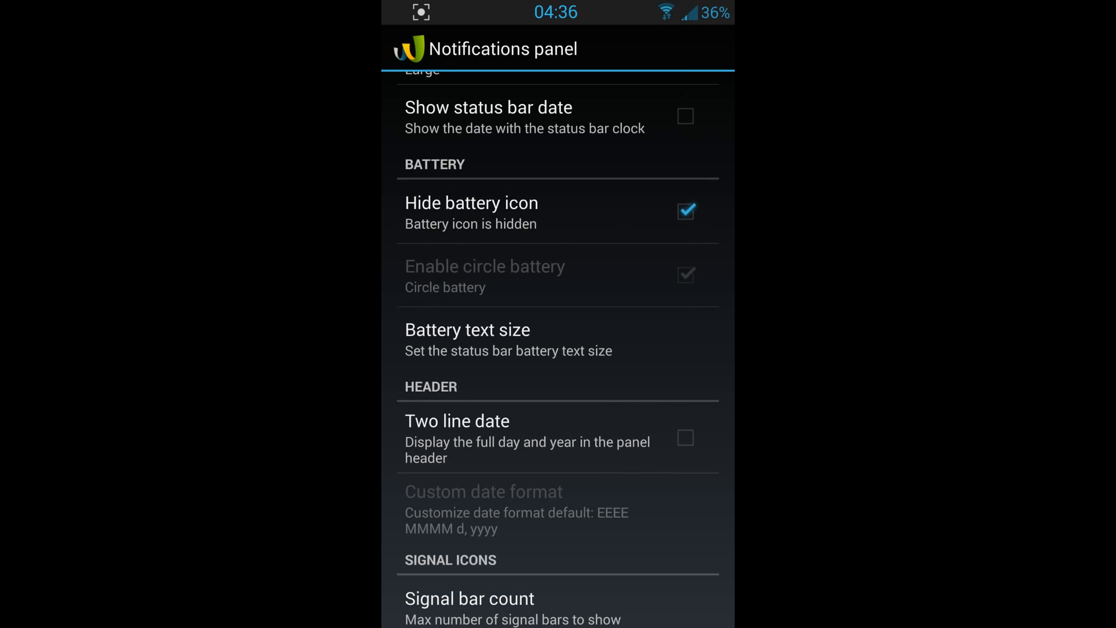
# Scroll past the remaining Notifications panel options, then open the Lockscreen settings.
pyautogui.scroll(-3)
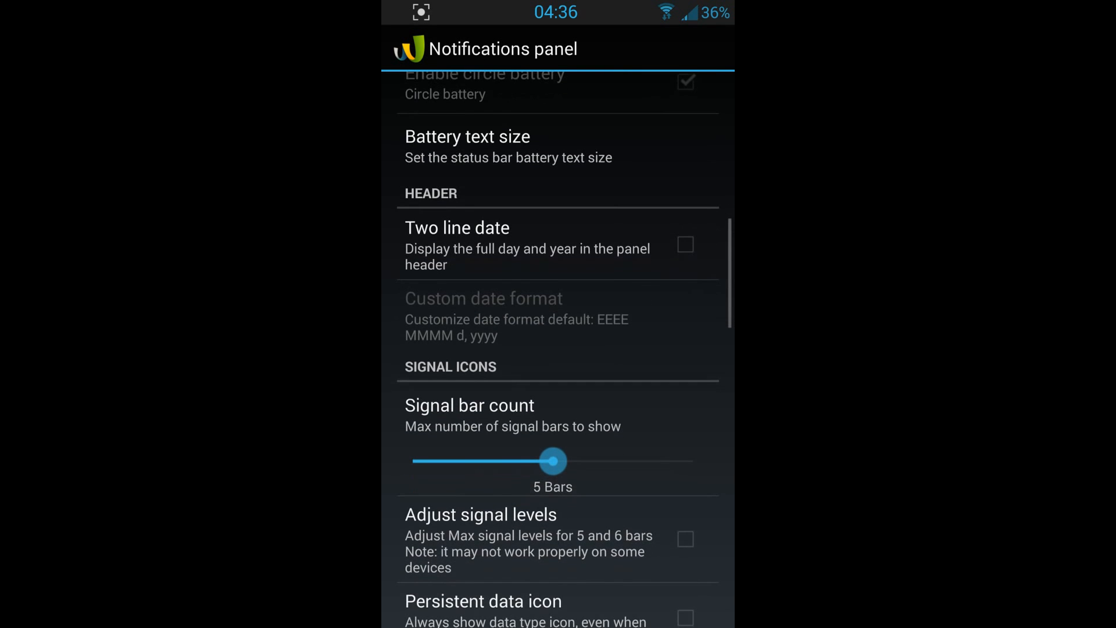
pyautogui.scroll(-3)
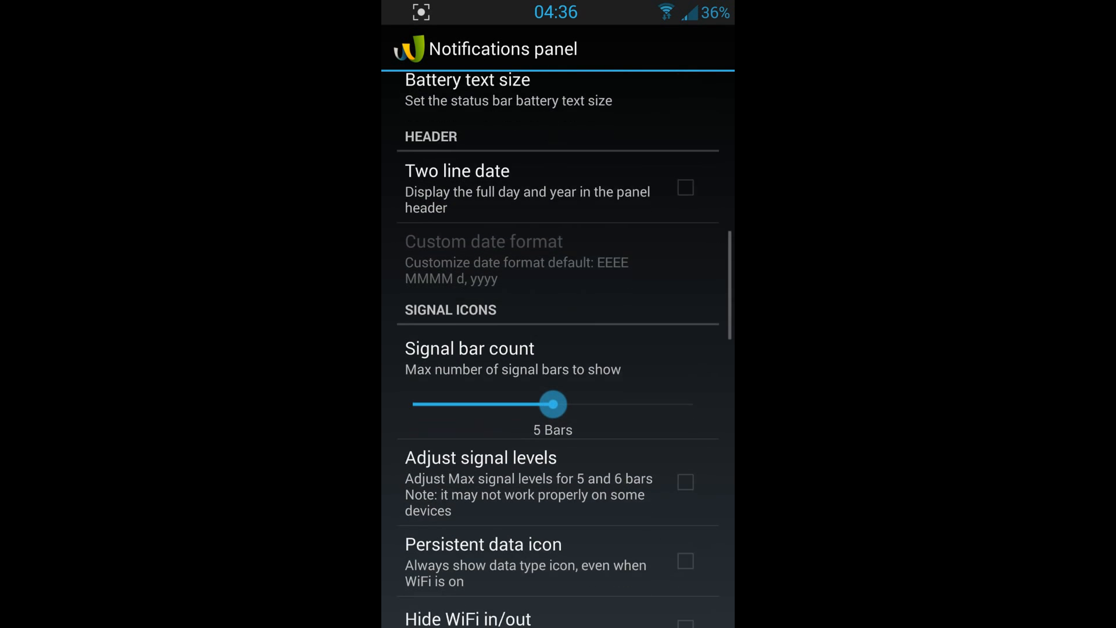
pyautogui.scroll(-3)
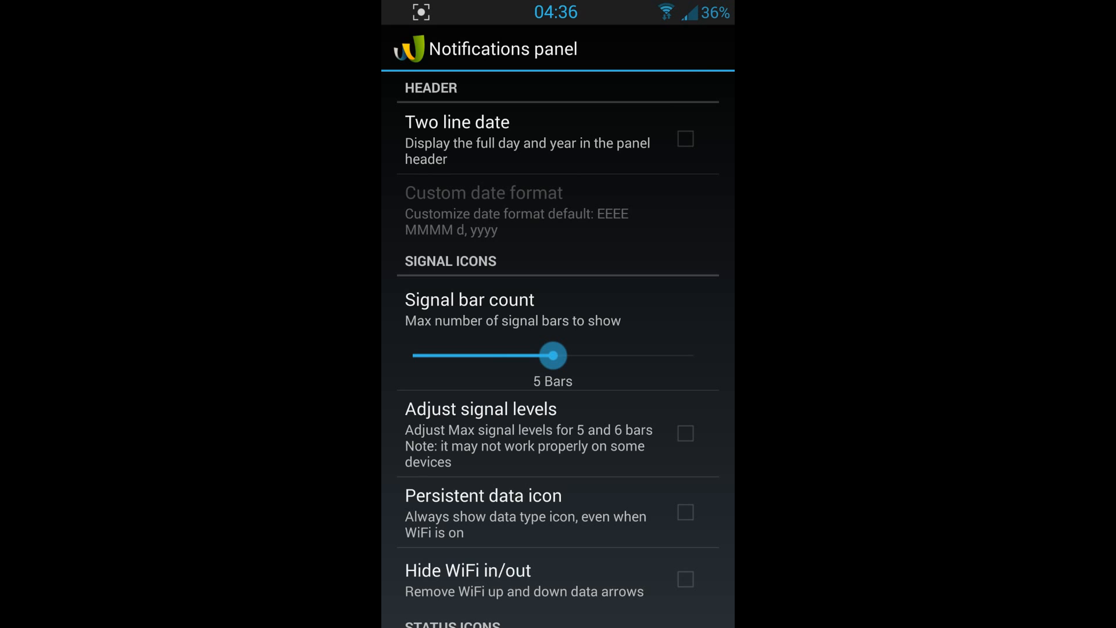
pyautogui.scroll(-3)
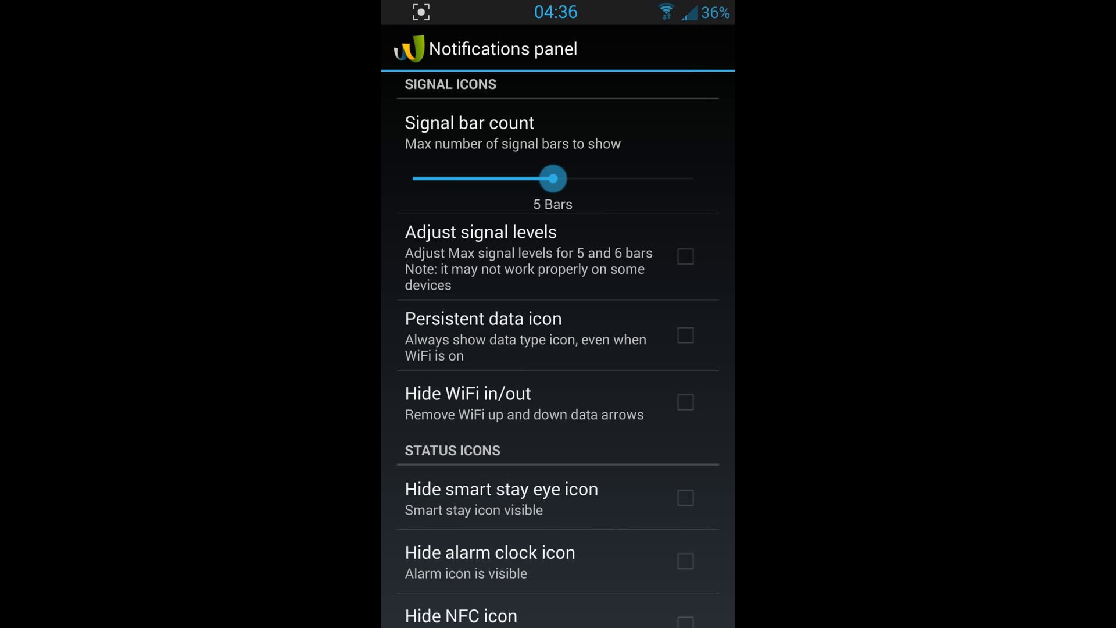
pyautogui.scroll(-3)
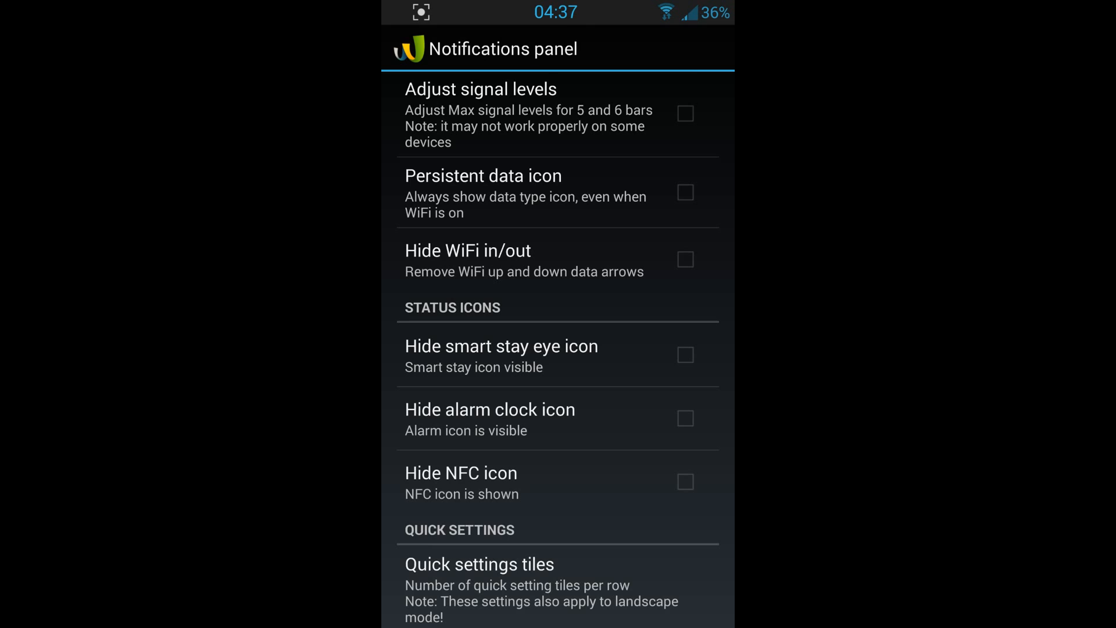
pyautogui.scroll(-3)
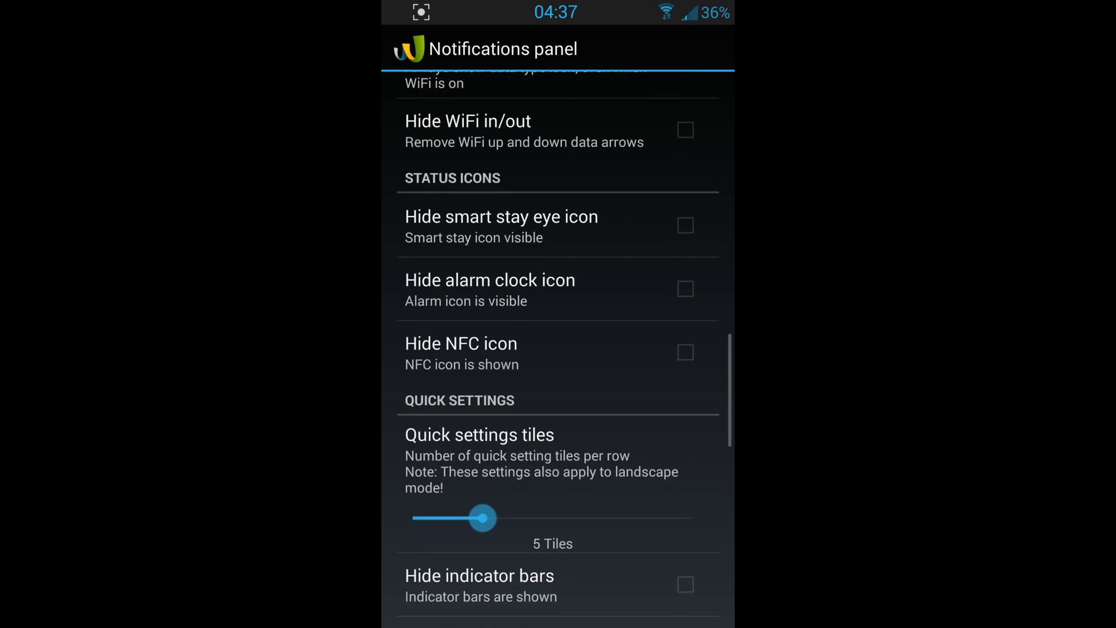
pyautogui.scroll(-3)
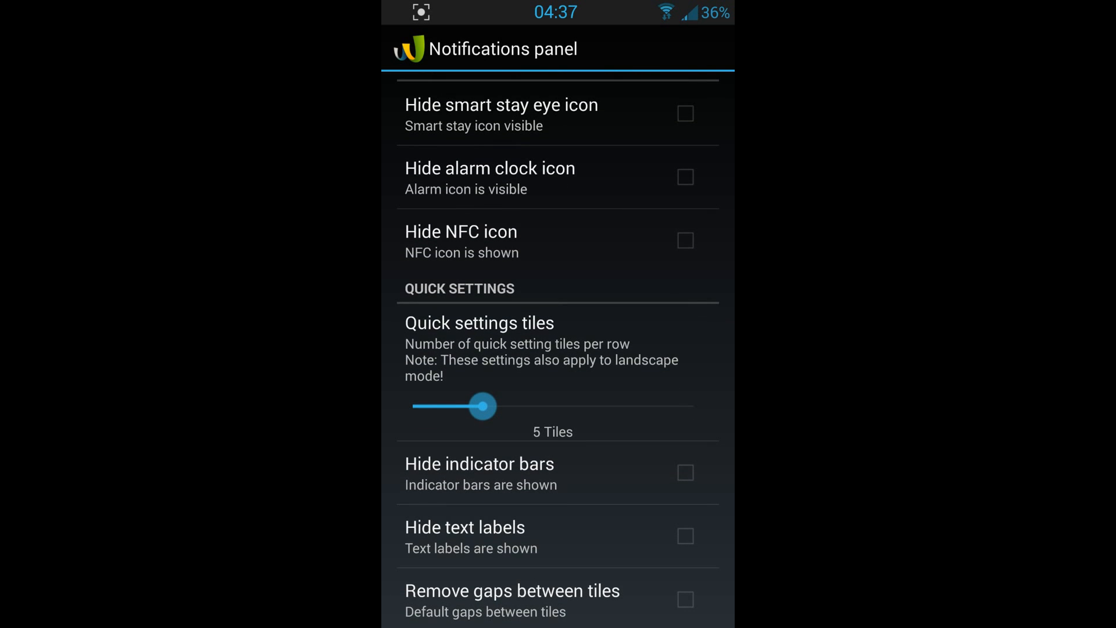
pyautogui.scroll(-3)
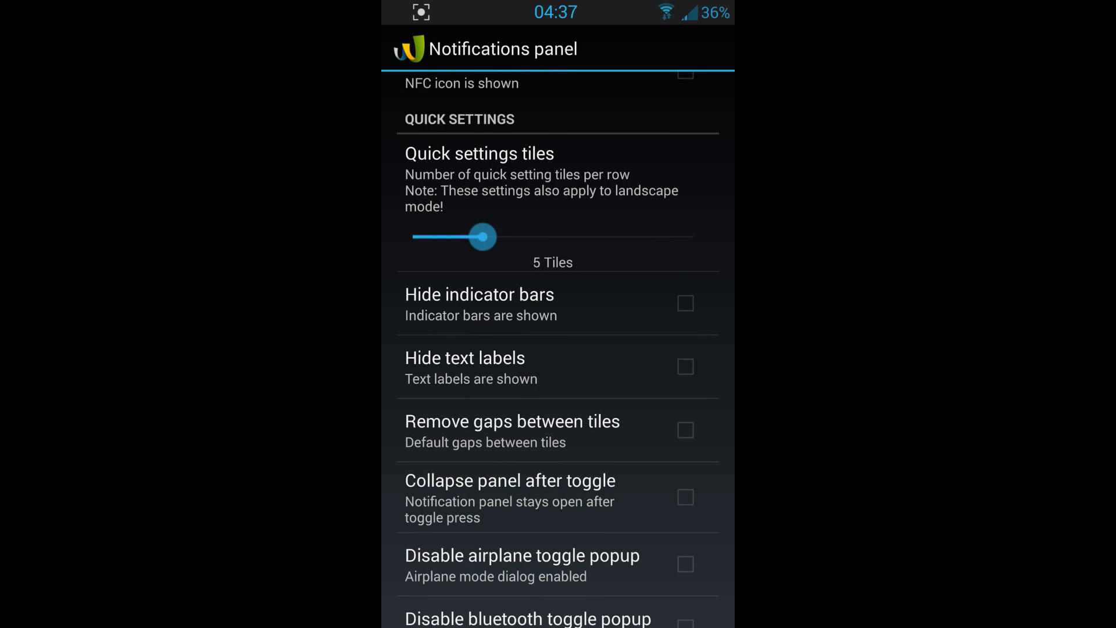
pyautogui.scroll(-3)
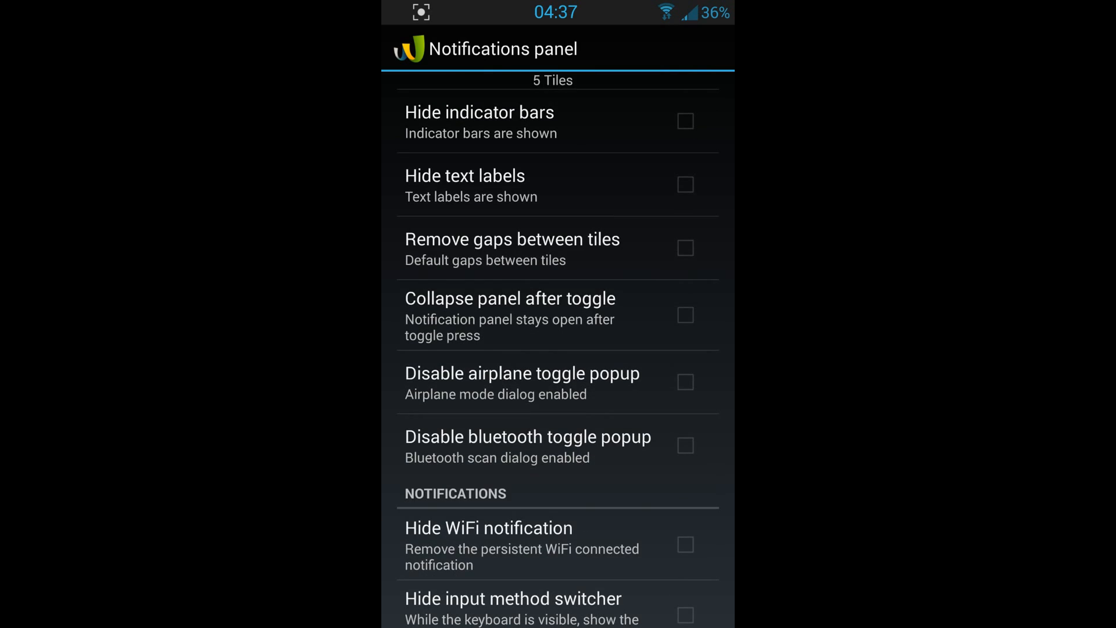
pyautogui.scroll(-3)
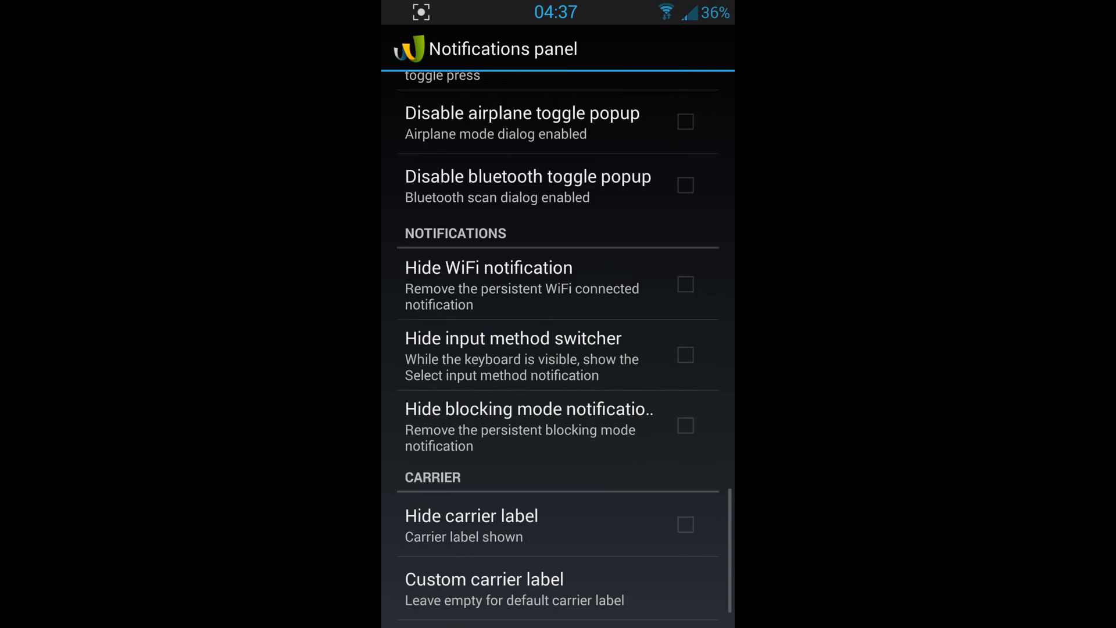
pyautogui.scroll(-3)
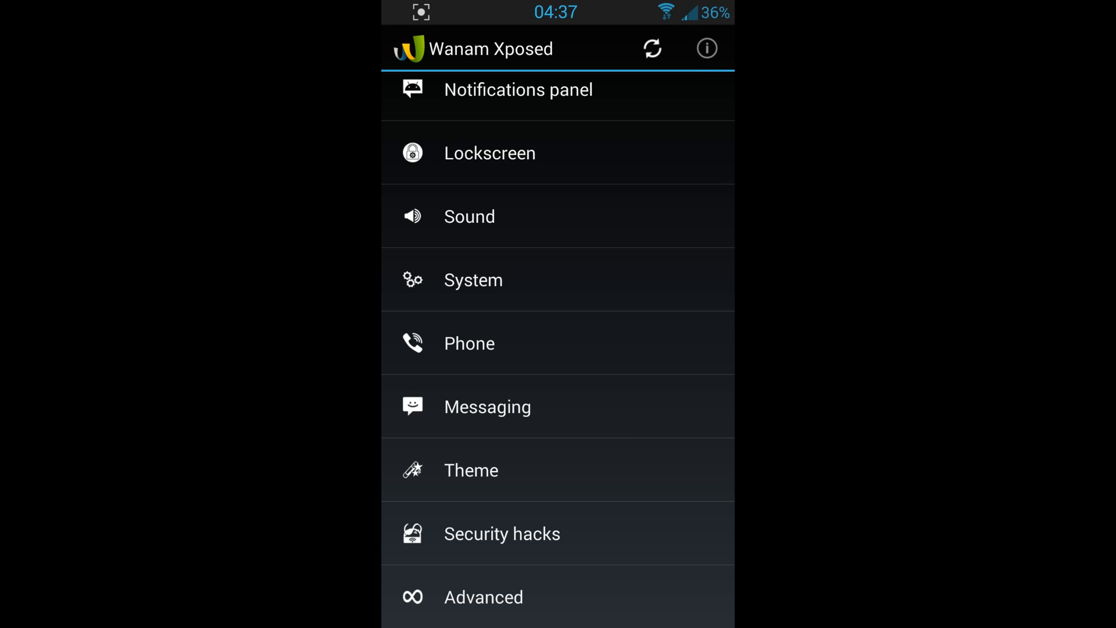
pyautogui.click(490, 153)
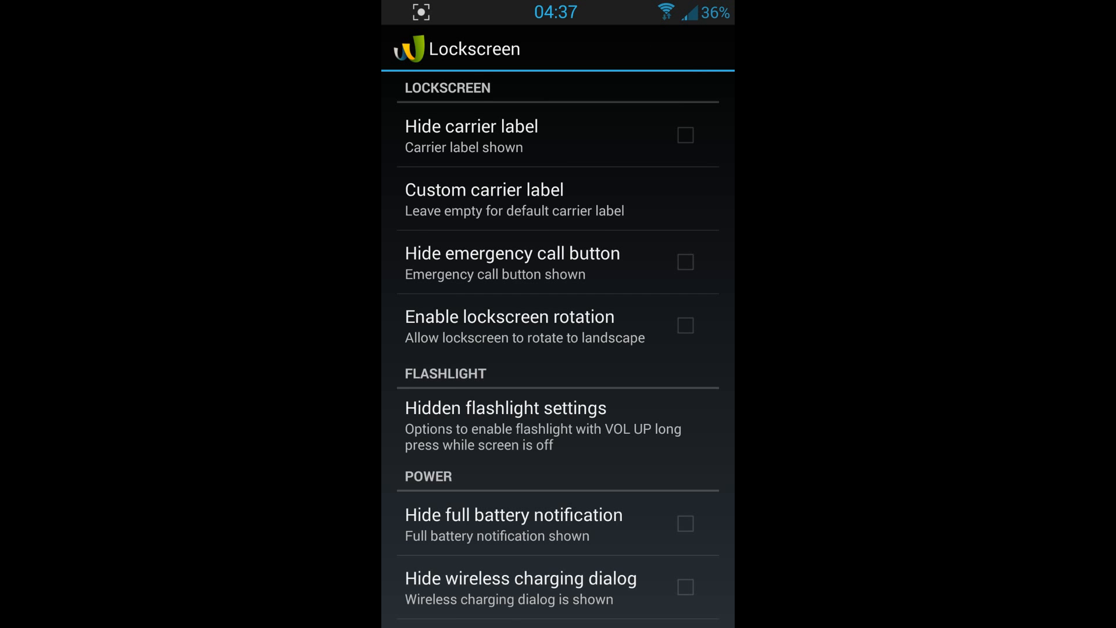
# Scroll through the carrier label, emergency call, flashlight and power Lockscreen options.
pyautogui.scroll(-3)
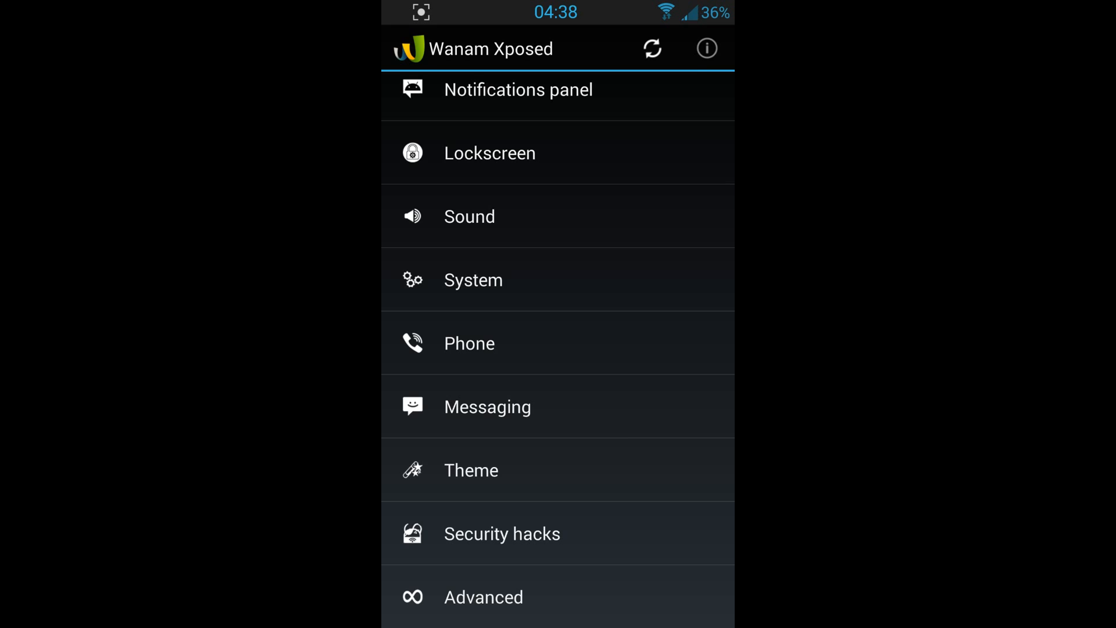
# Open the System category, showing 4 way reboot menu enabled and WiFi AP clients at 4.
pyautogui.click(469, 217)
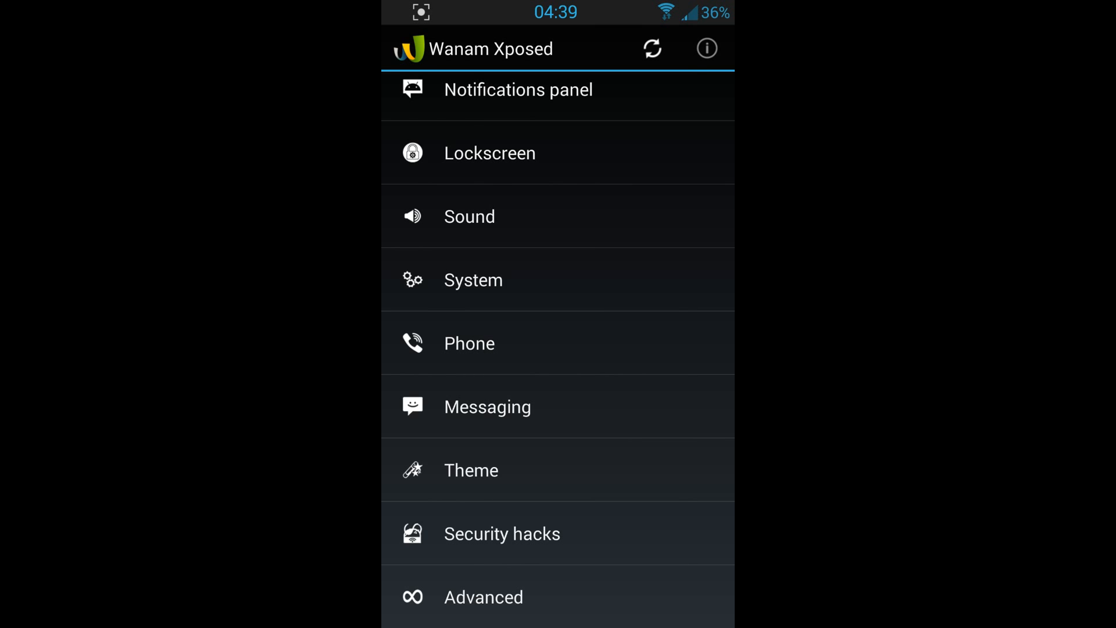
pyautogui.click(472, 280)
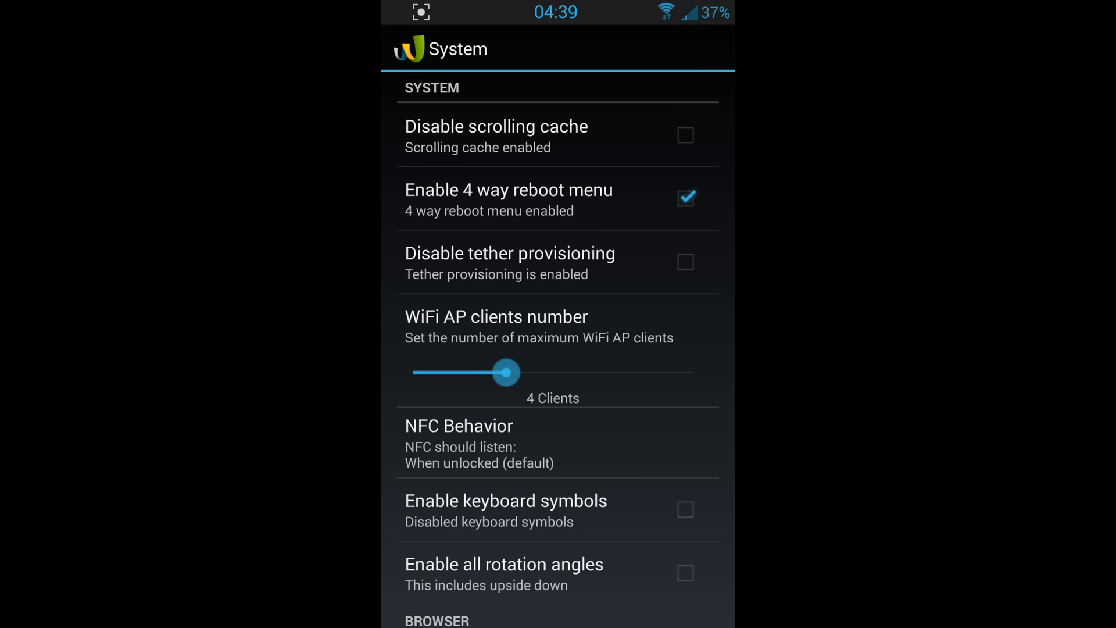
# Scroll down through all System settings without changing anything.
pyautogui.scroll(-3)
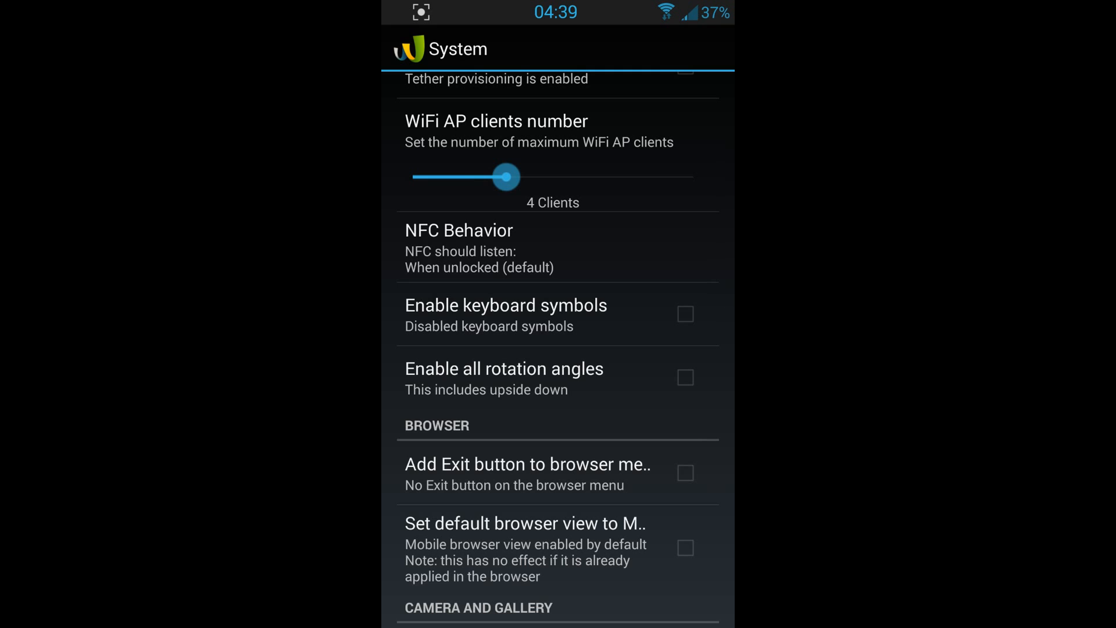
pyautogui.scroll(-3)
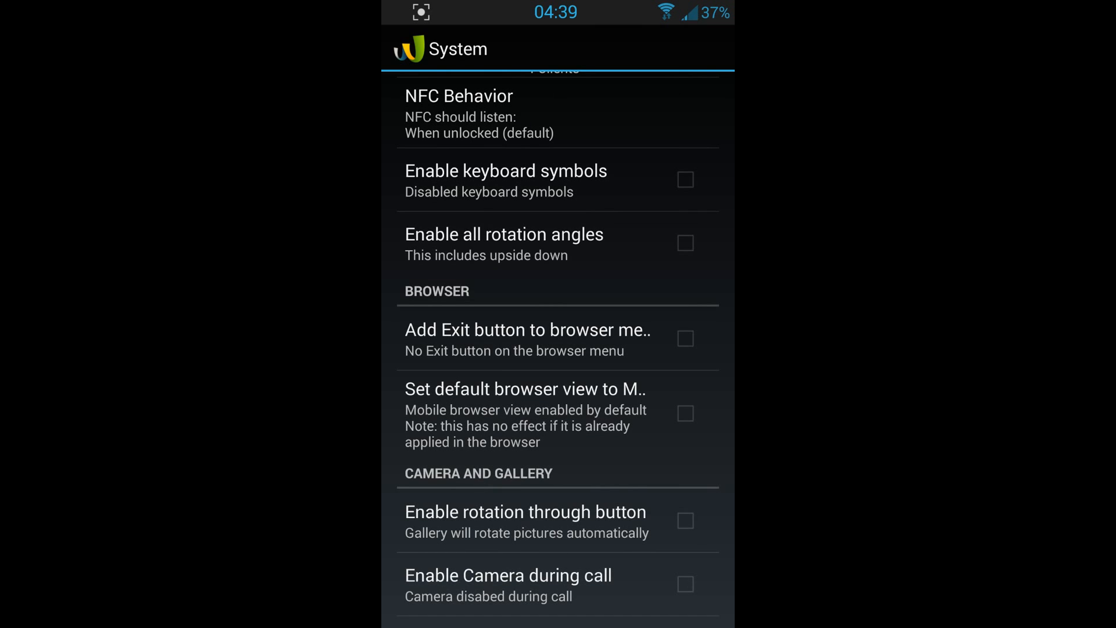
pyautogui.scroll(-3)
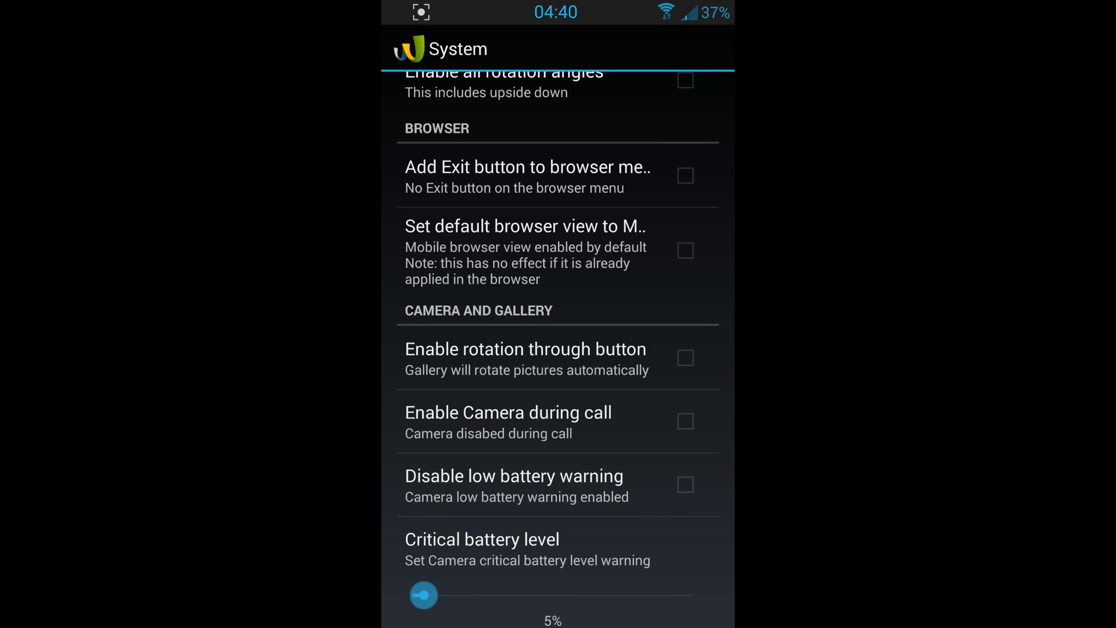
pyautogui.scroll(-3)
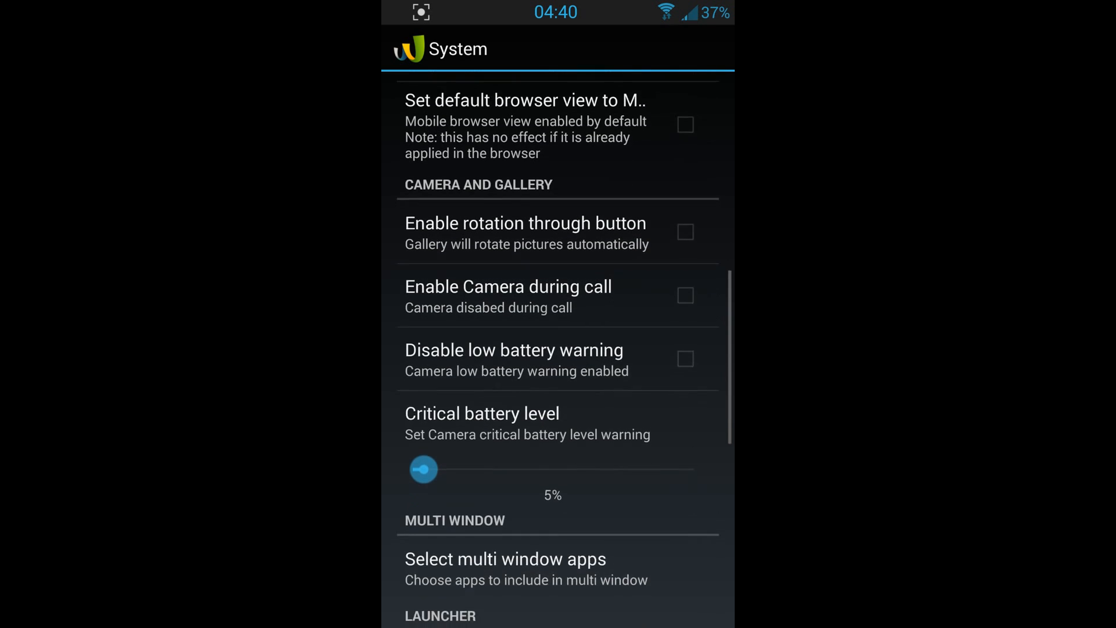
pyautogui.scroll(-3)
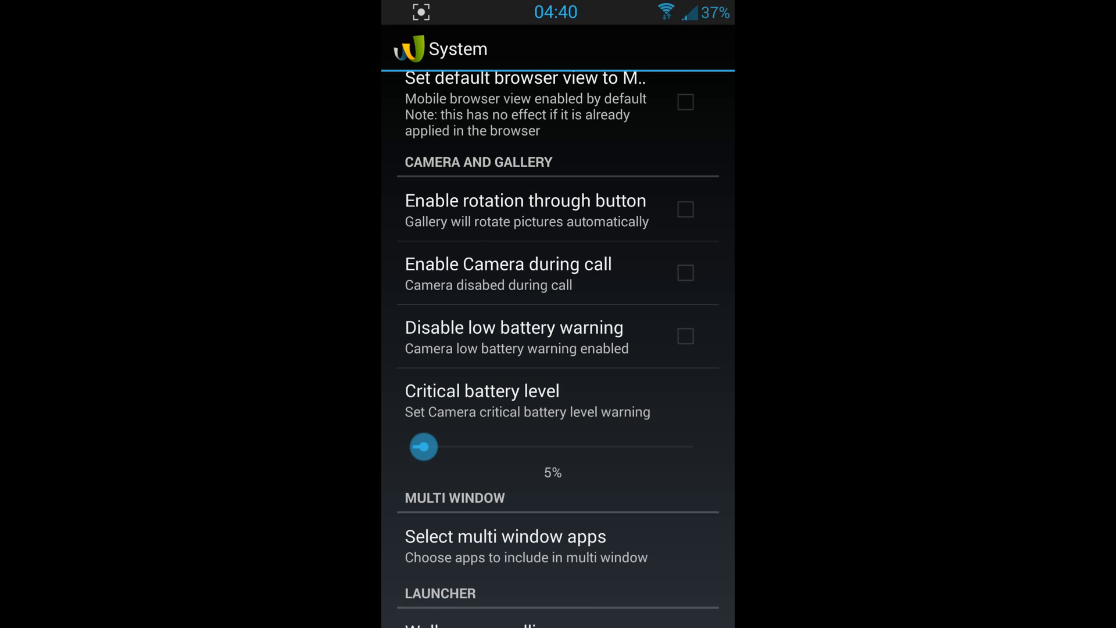
pyautogui.scroll(-3)
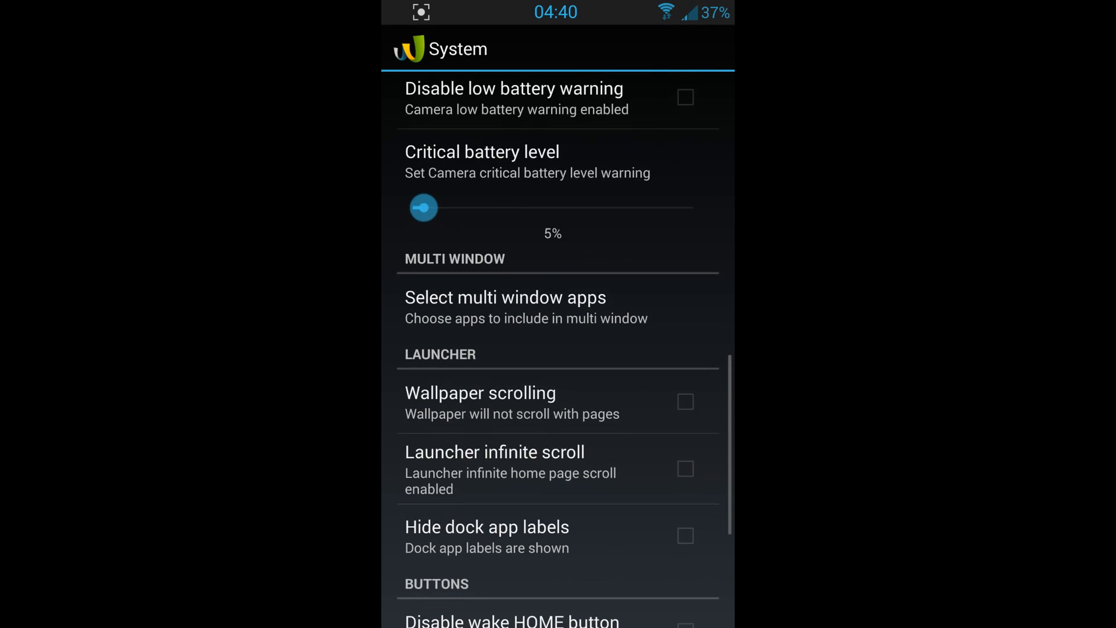
pyautogui.scroll(-3)
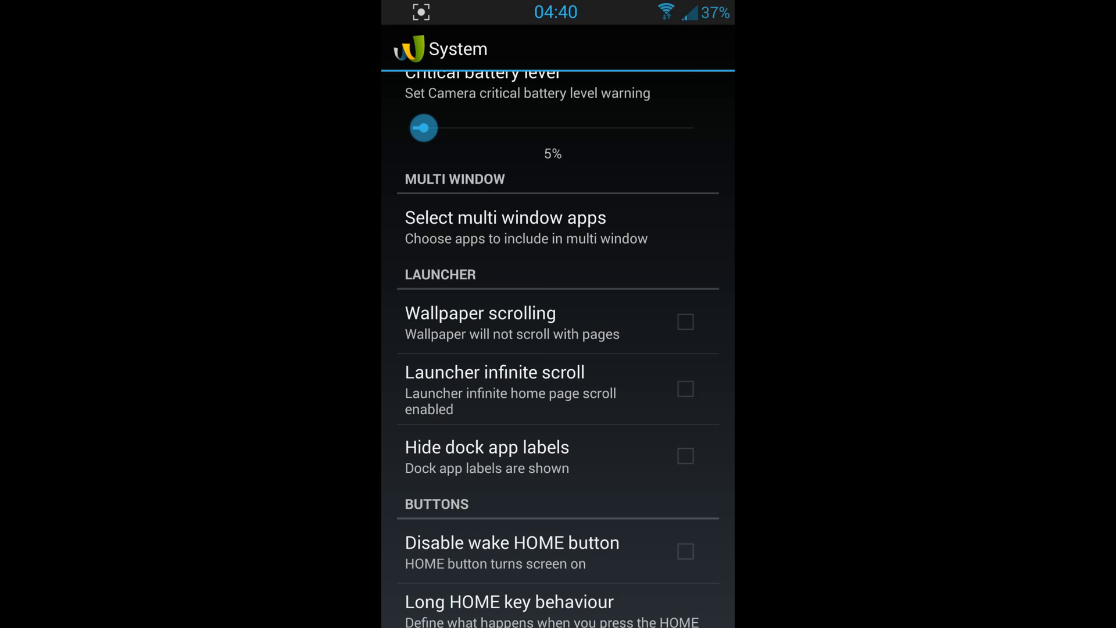
pyautogui.scroll(-3)
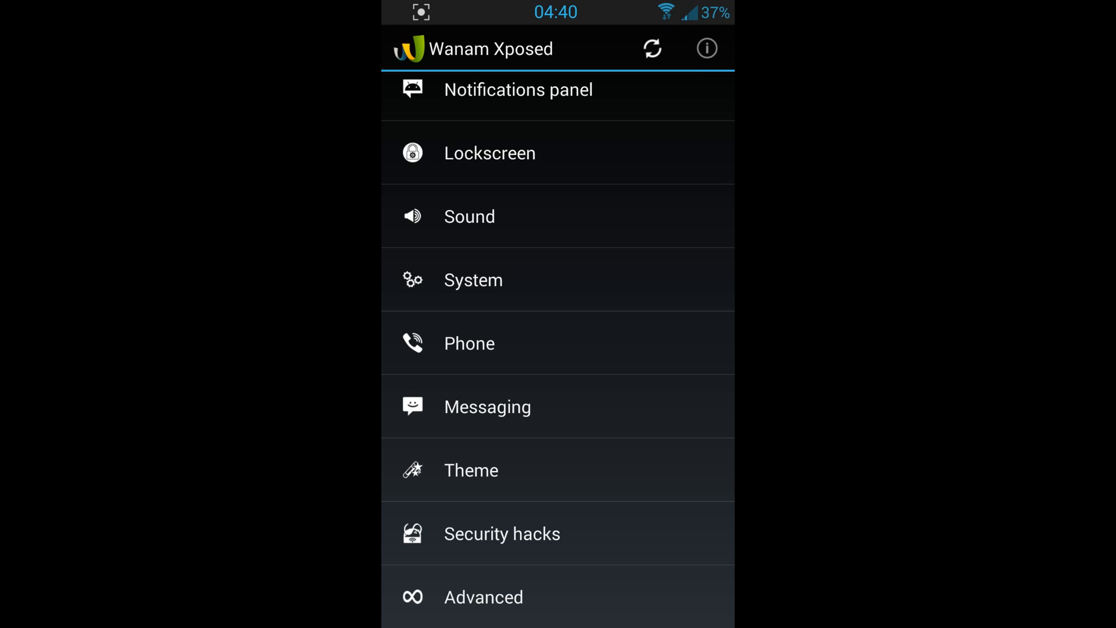
# Browse the Phone call options unchanged, then tap the Messaging category.
pyautogui.click(470, 342)
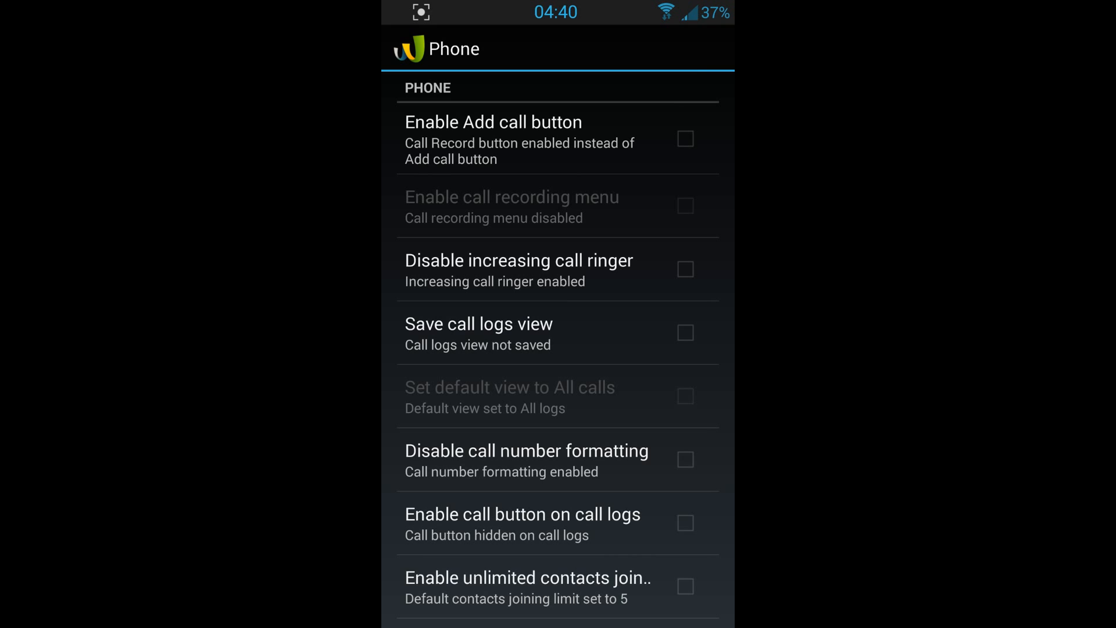
pyautogui.scroll(-3)
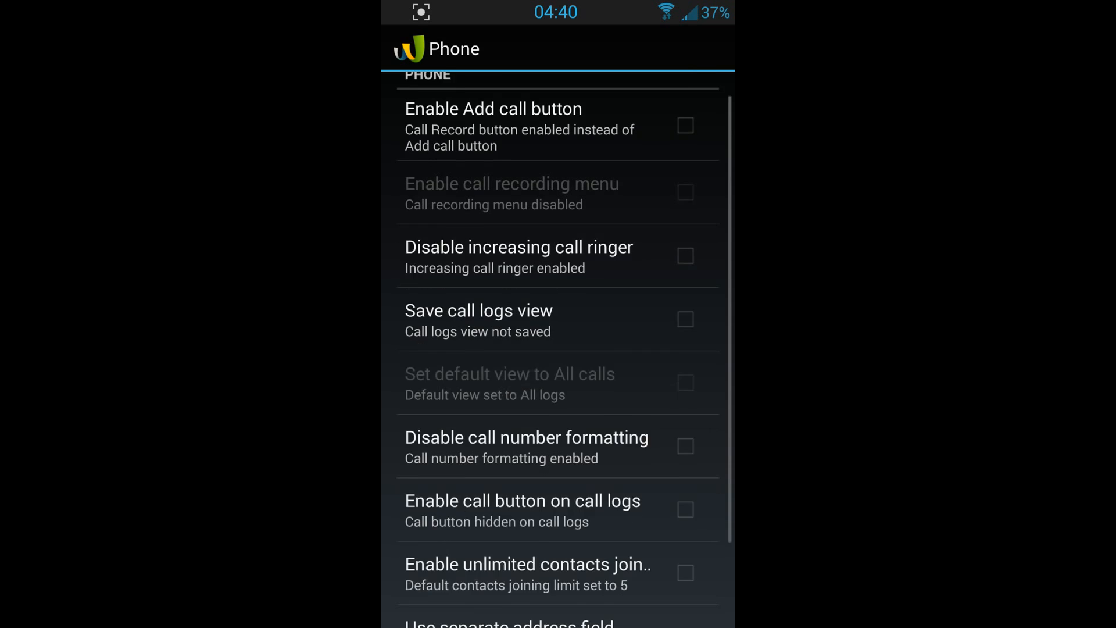
pyautogui.scroll(-3)
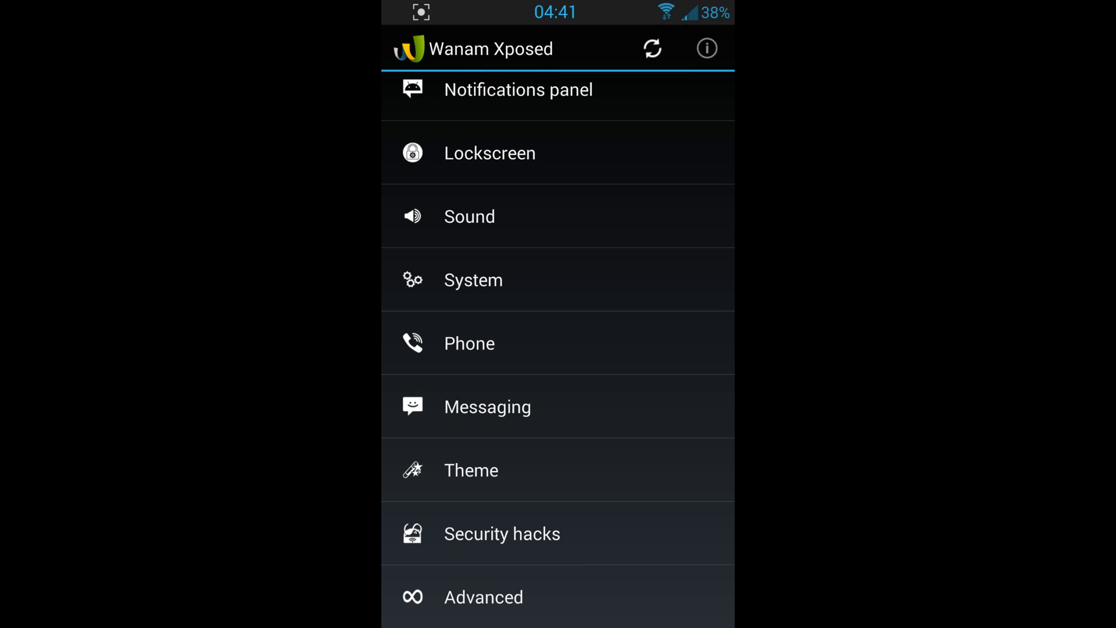
pyautogui.click(487, 407)
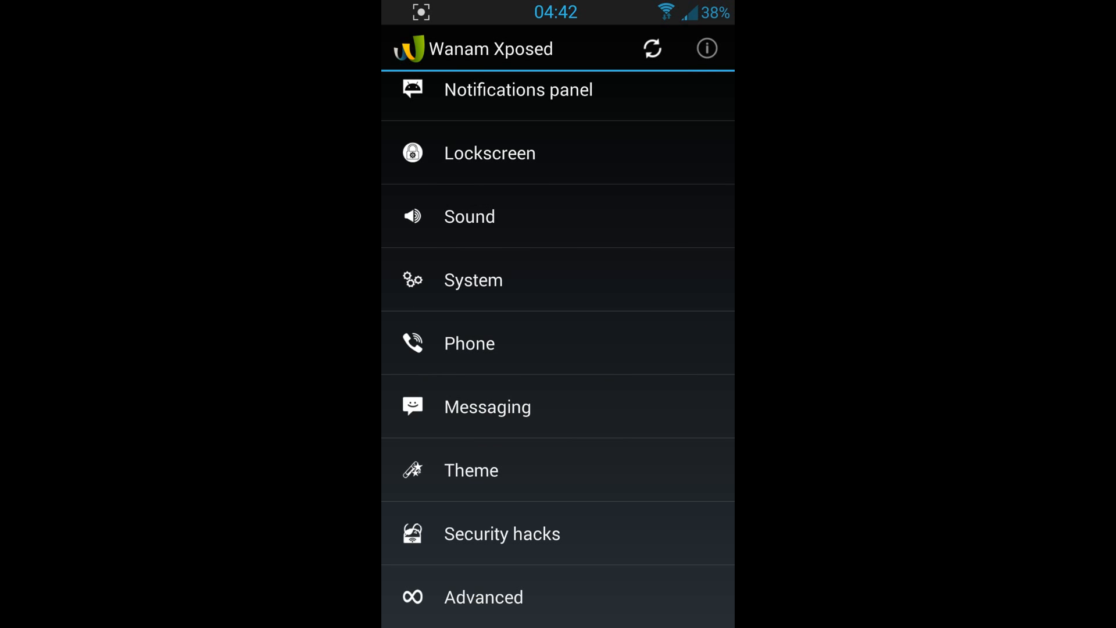
# Open Theme and scroll through status bar, header, slider, panel and quick settings colours to Email.
pyautogui.click(471, 470)
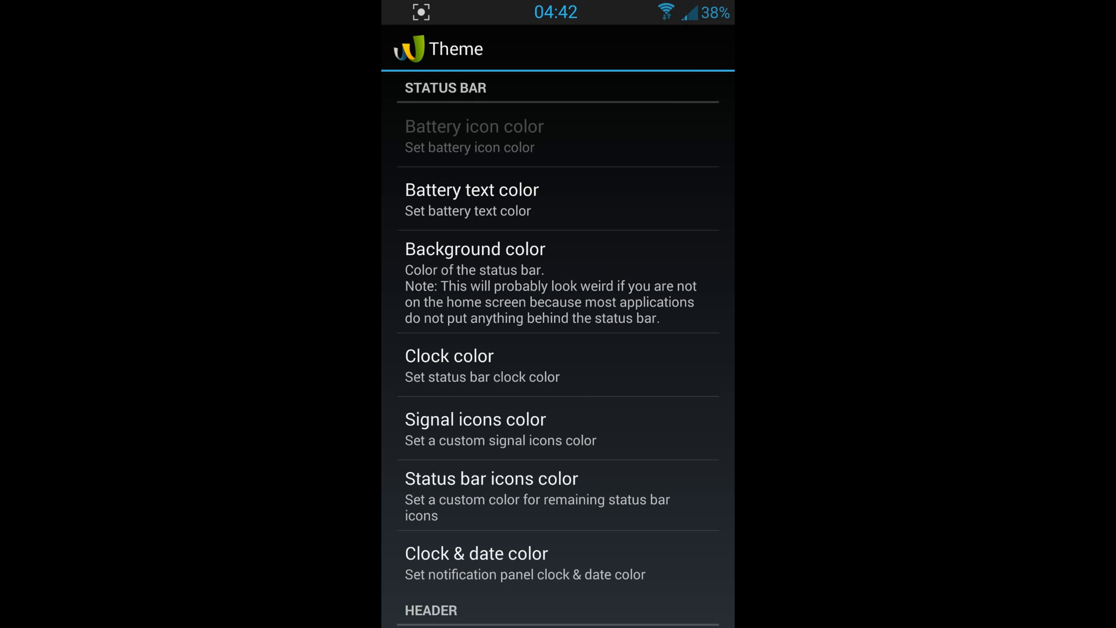
pyautogui.scroll(-3)
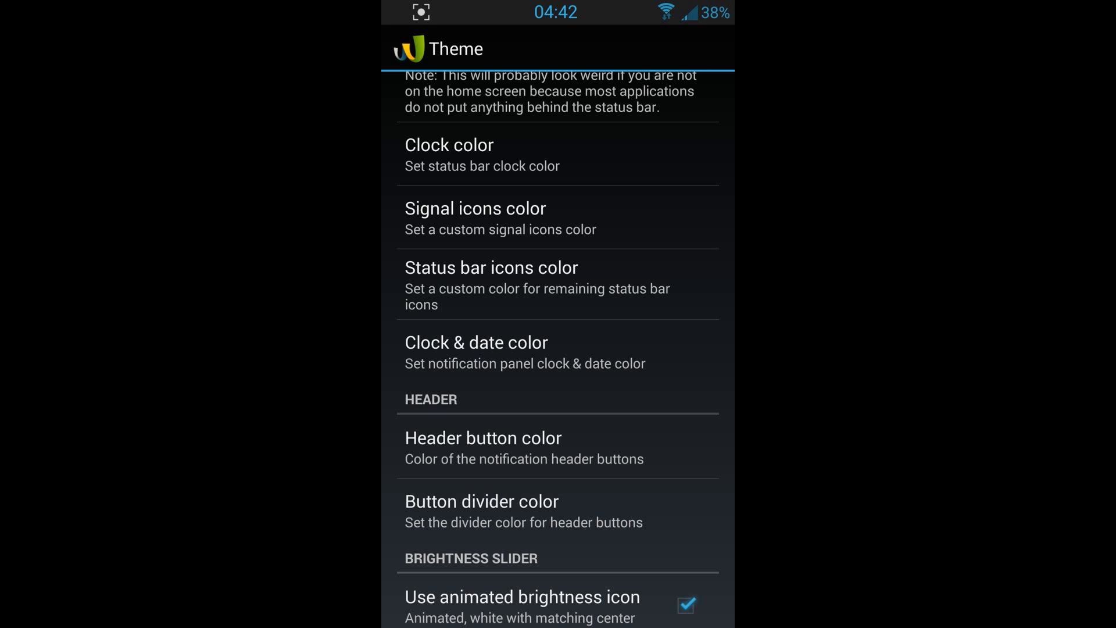
pyautogui.scroll(-3)
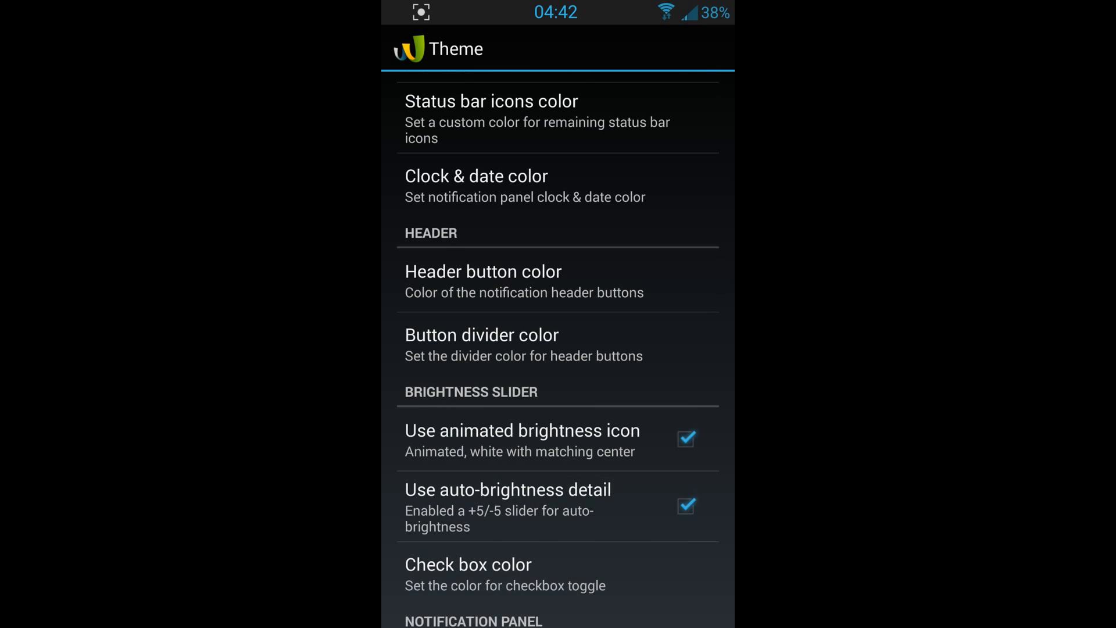
pyautogui.scroll(-3)
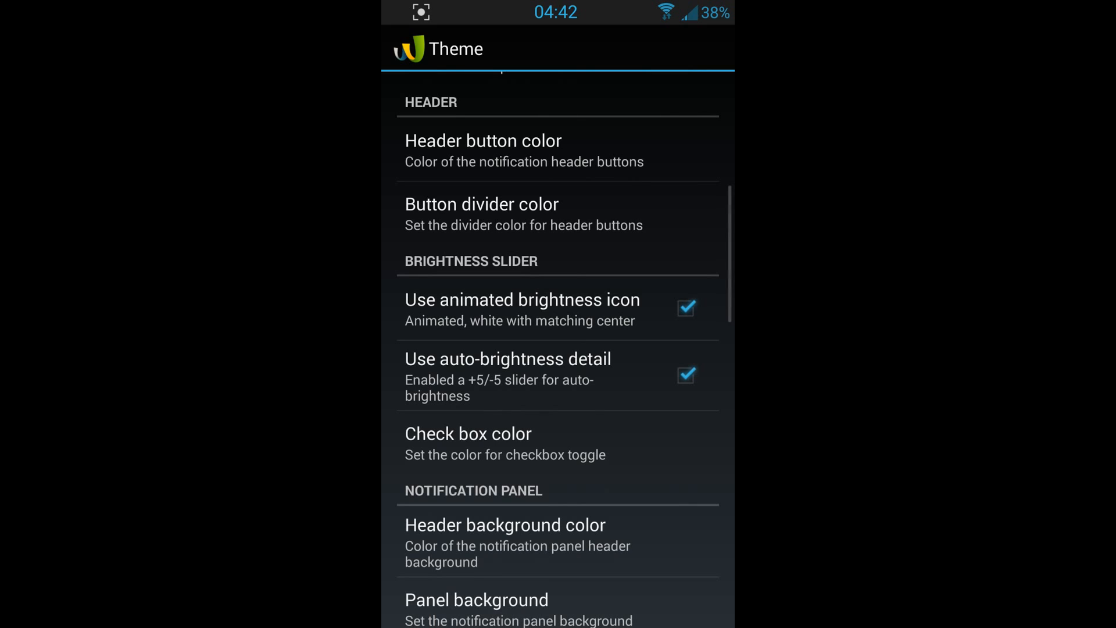
pyautogui.scroll(-3)
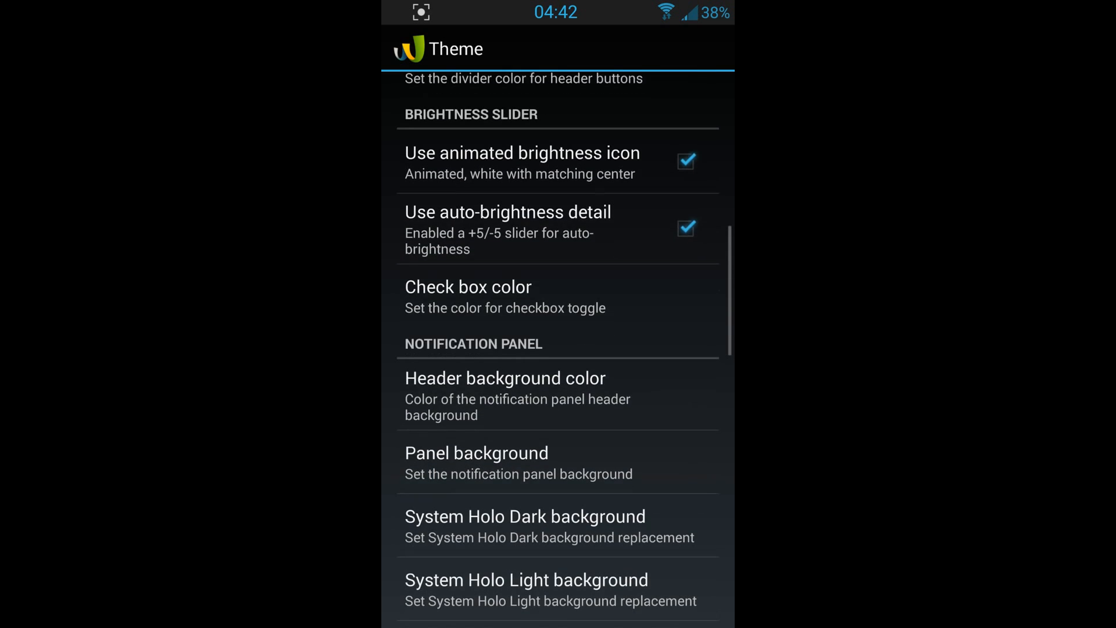
pyautogui.scroll(-3)
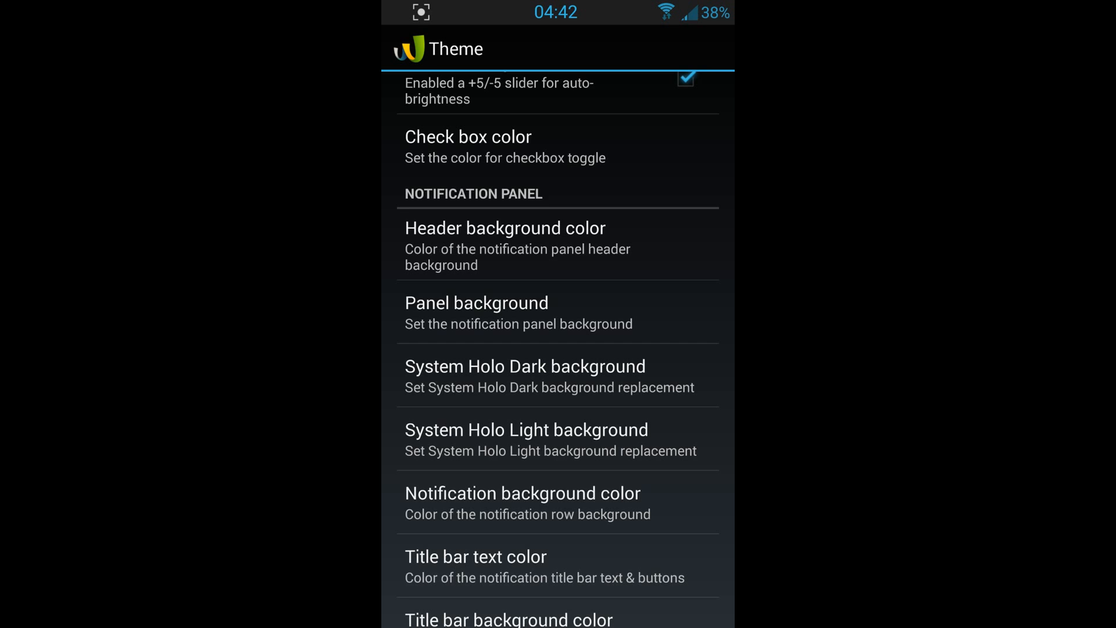
pyautogui.scroll(-3)
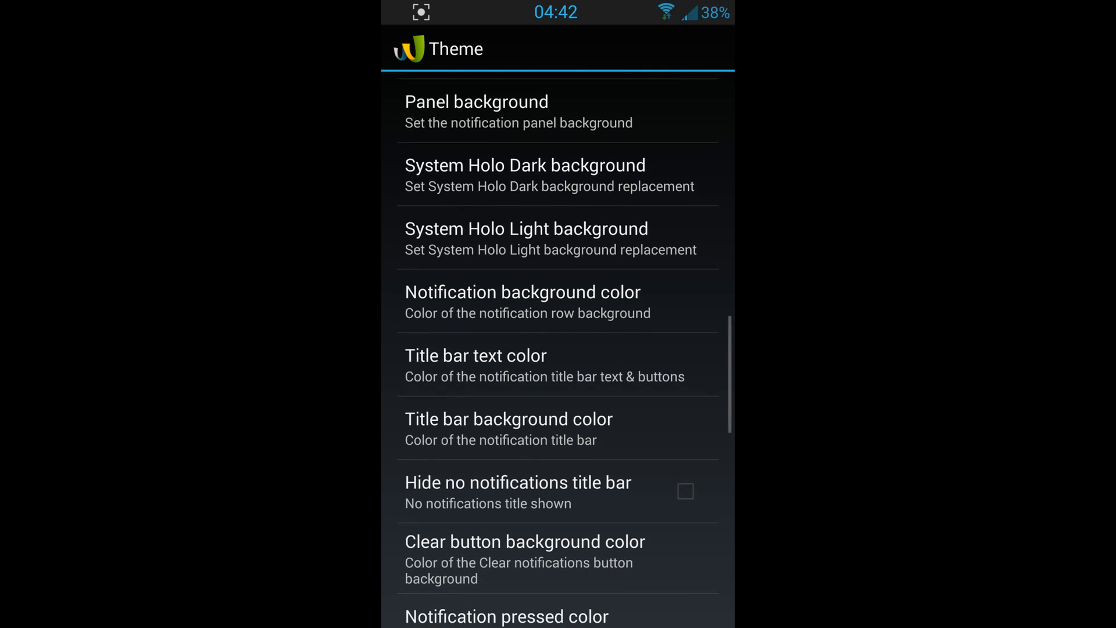
pyautogui.scroll(-3)
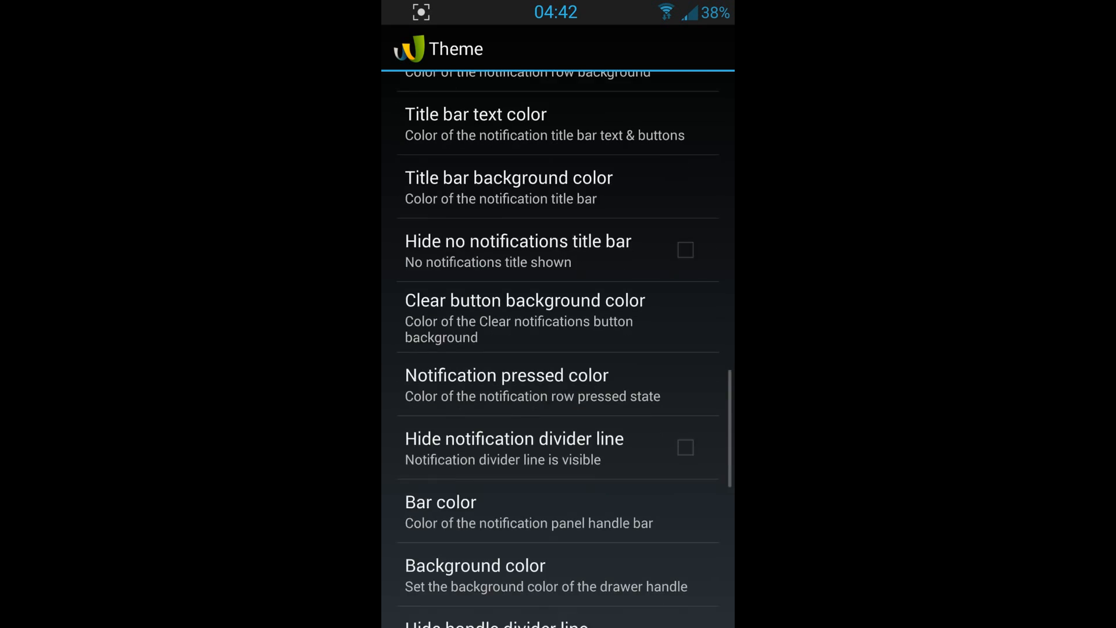
pyautogui.scroll(-3)
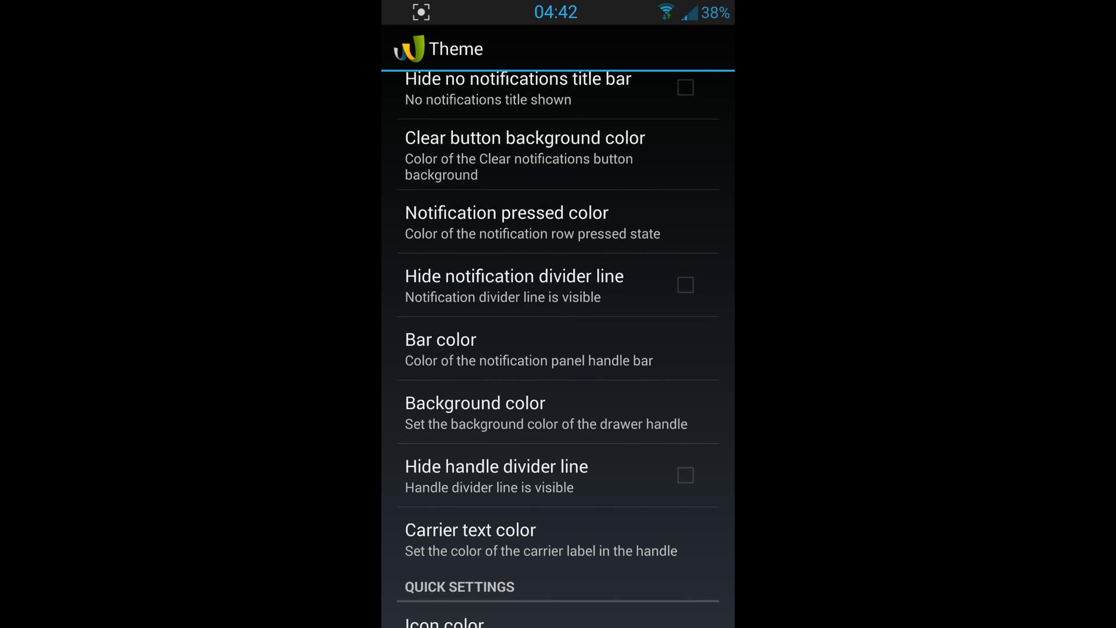
pyautogui.scroll(-3)
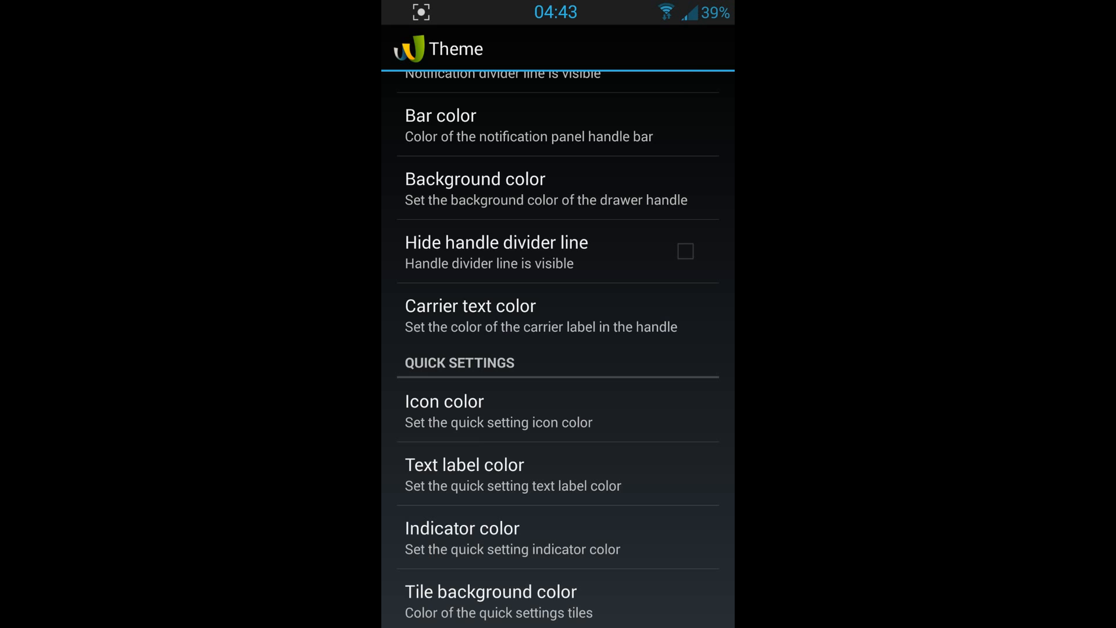
pyautogui.scroll(-3)
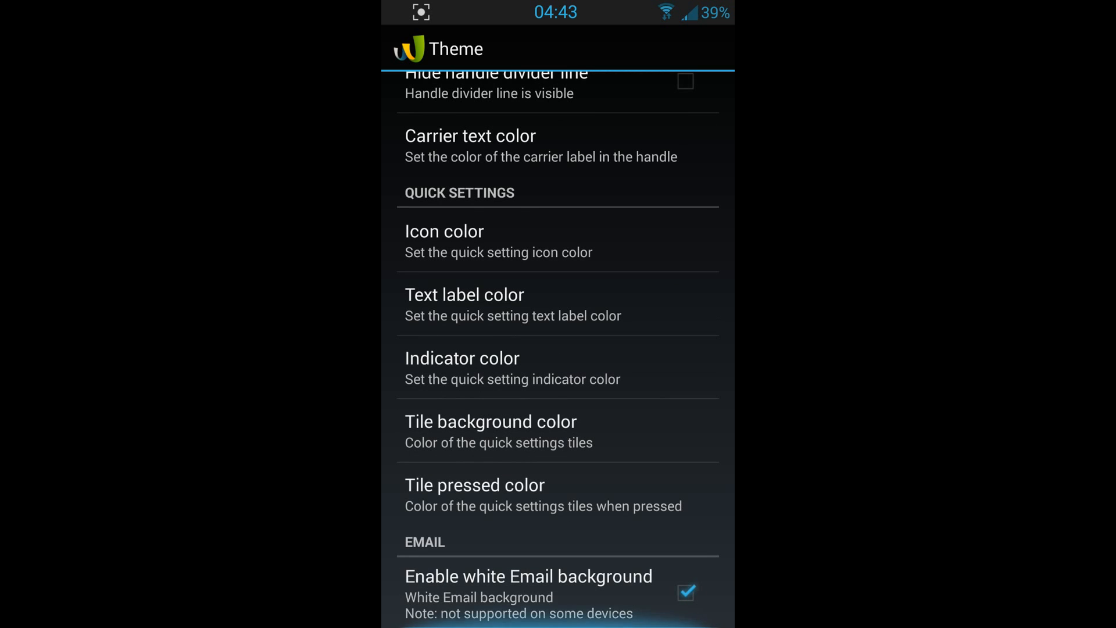